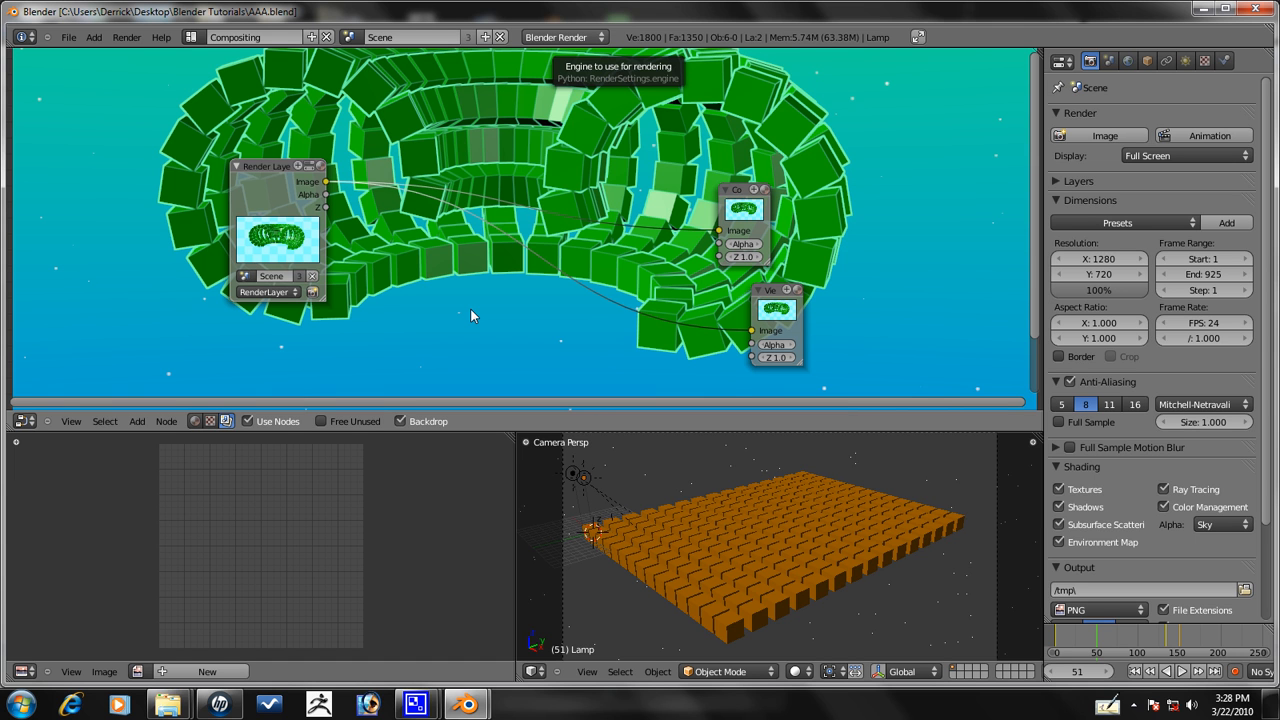
mouse_move(922, 33)
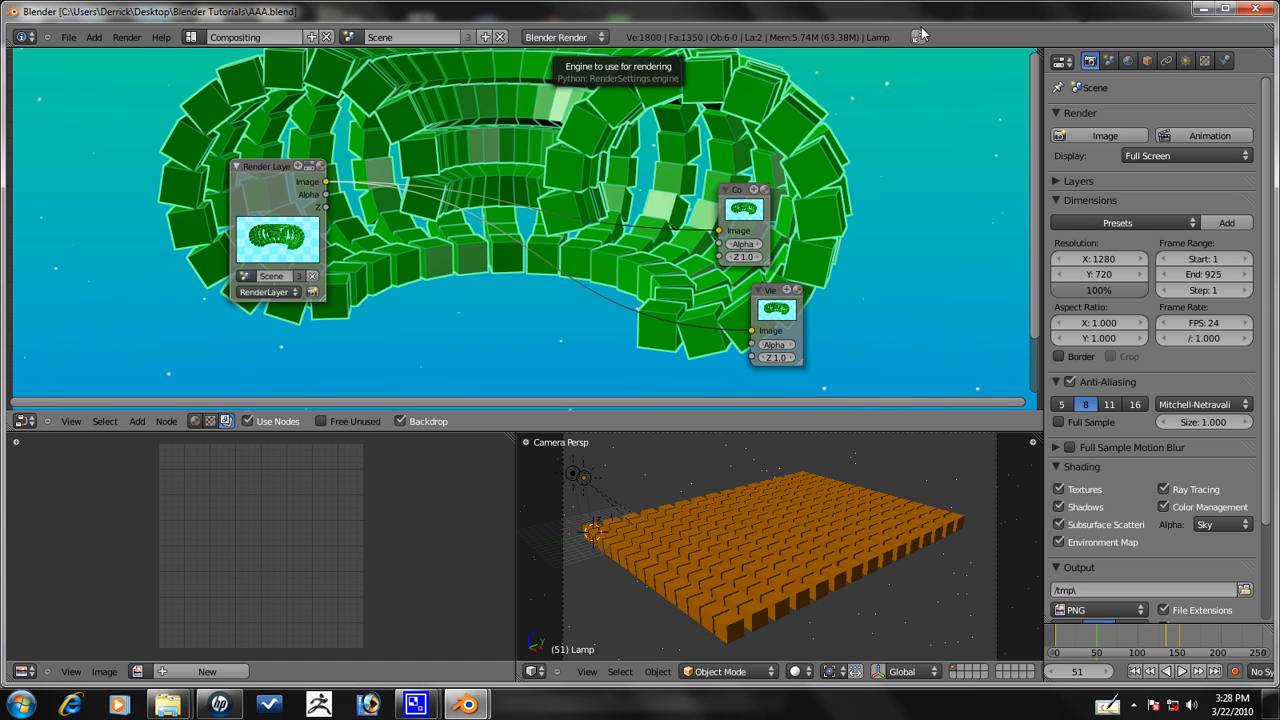
mouse_move(924, 33)
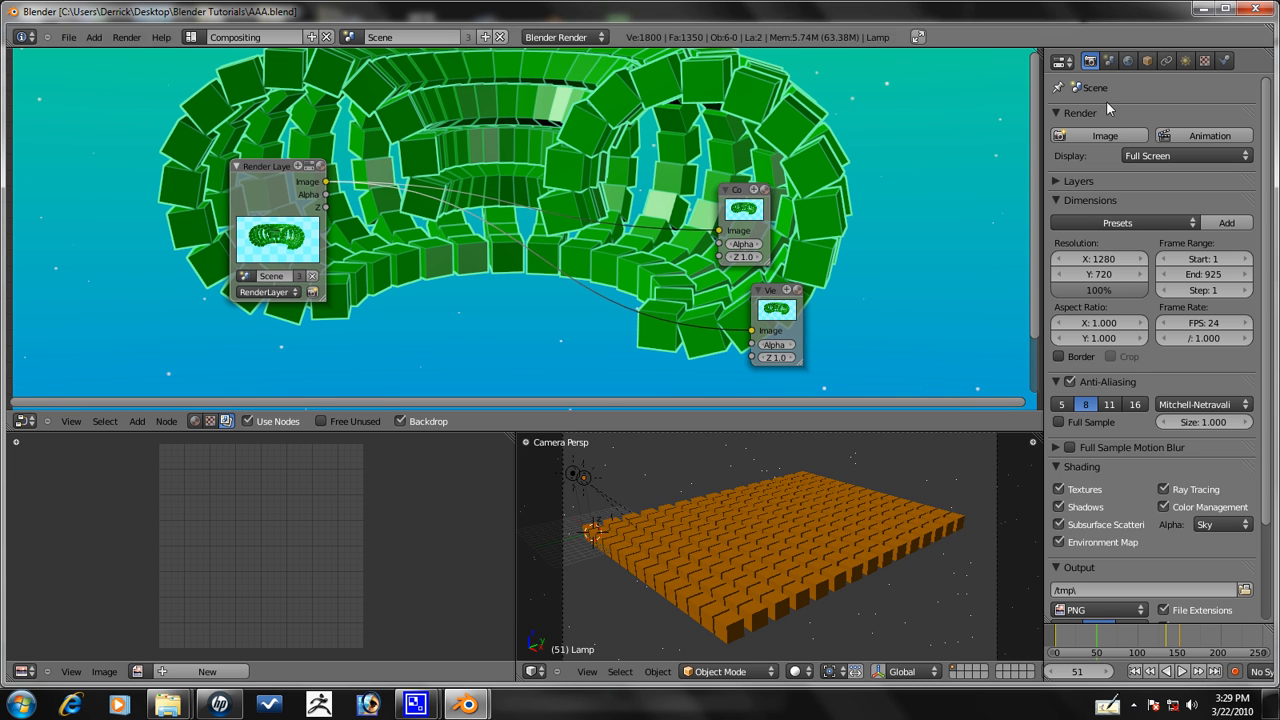
mouse_move(782, 42)
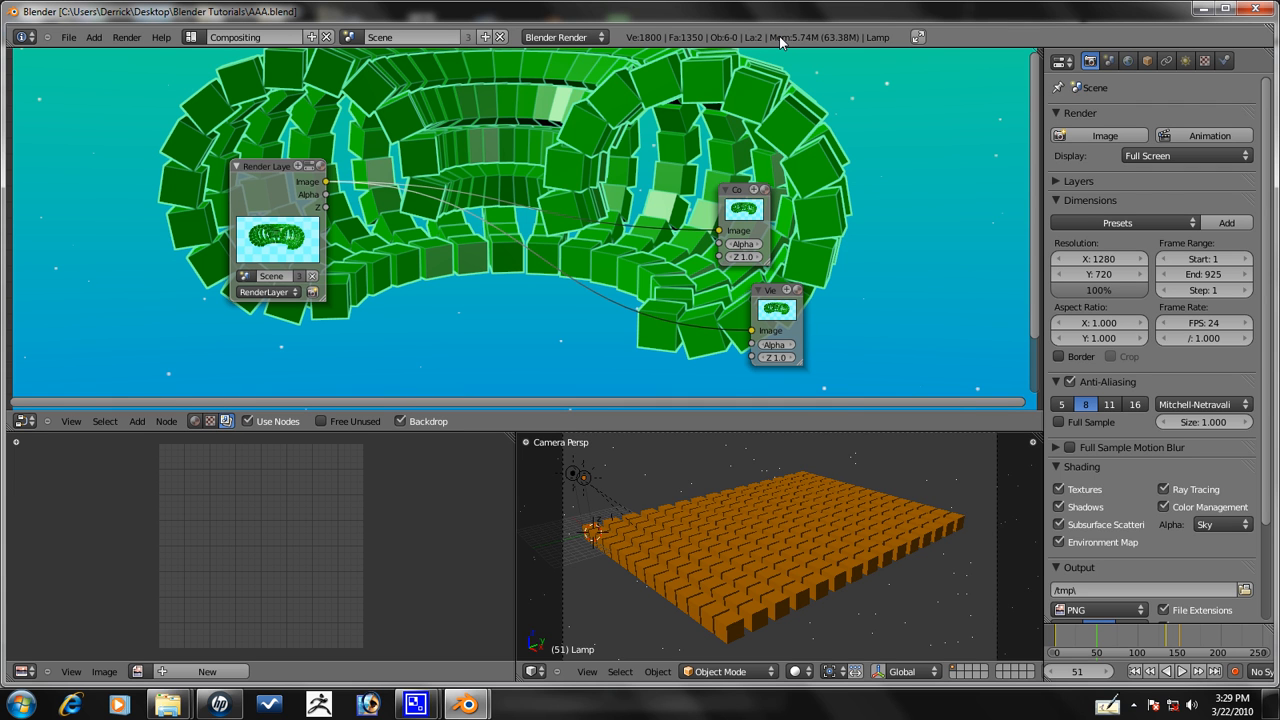
mouse_move(600, 35)
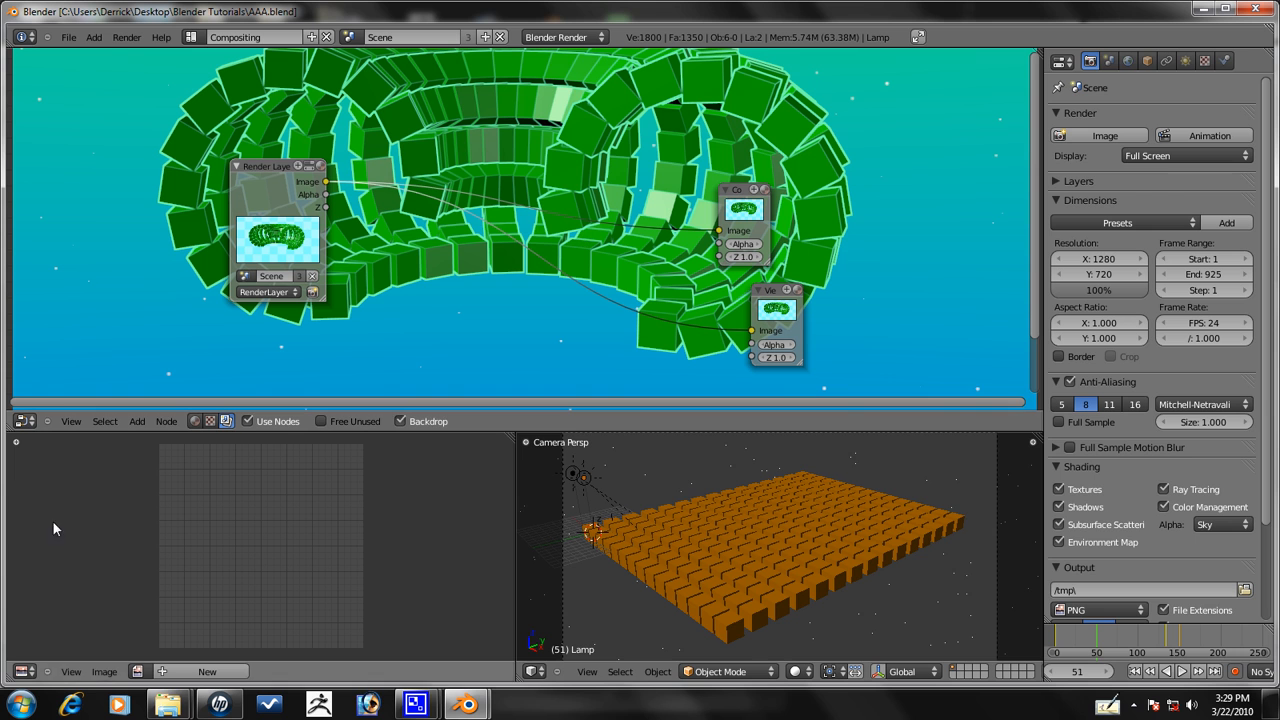
mouse_move(1107, 458)
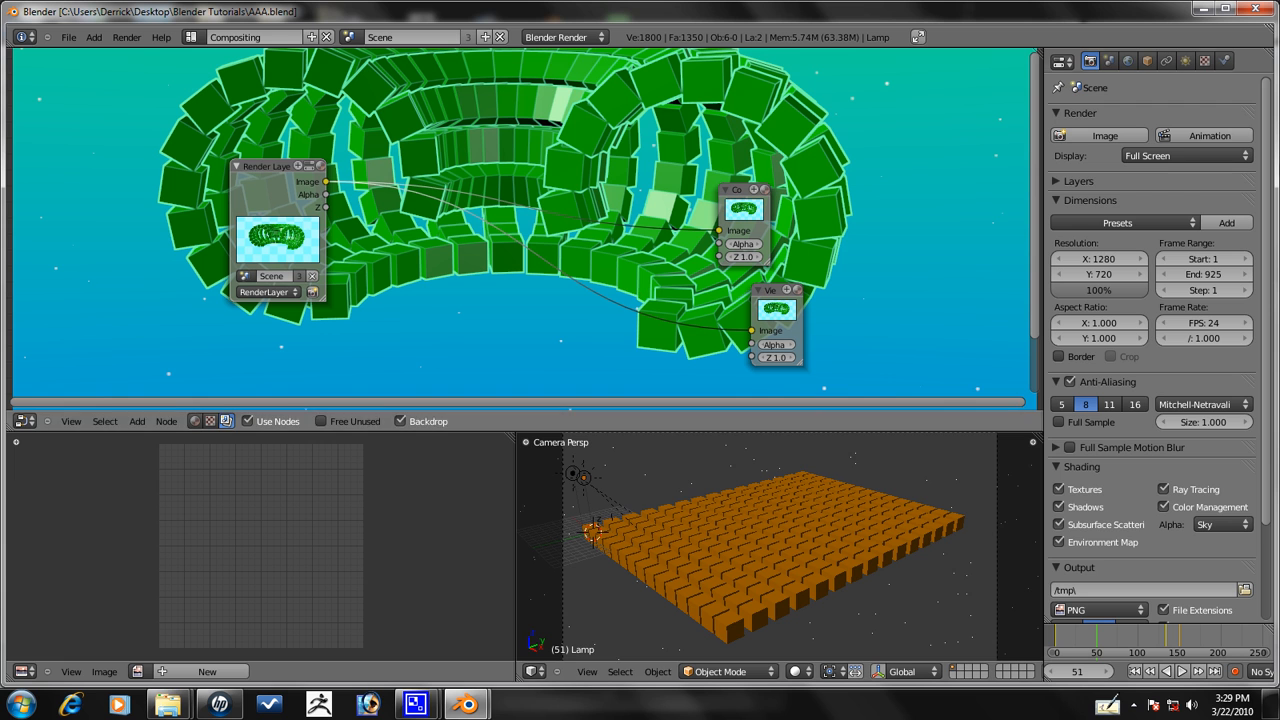
mouse_move(1013, 226)
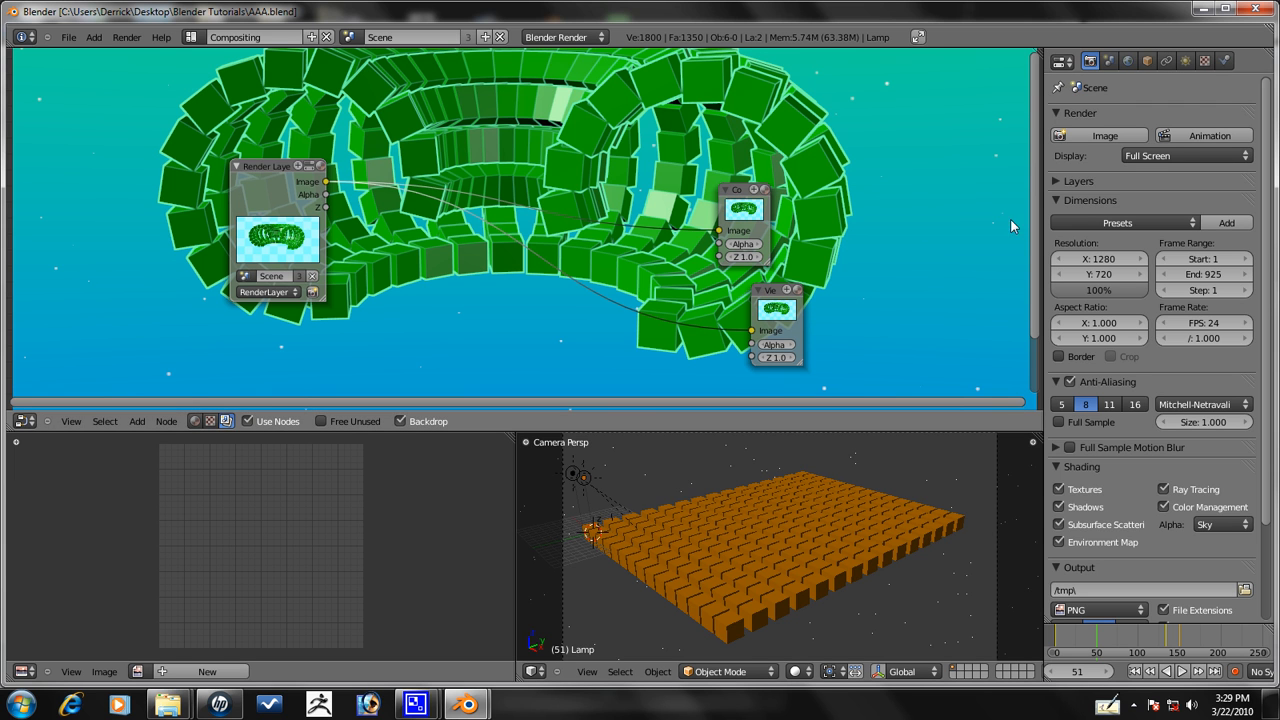
Enable the Vector pass in the Render Layers properties
left_click(1078, 181)
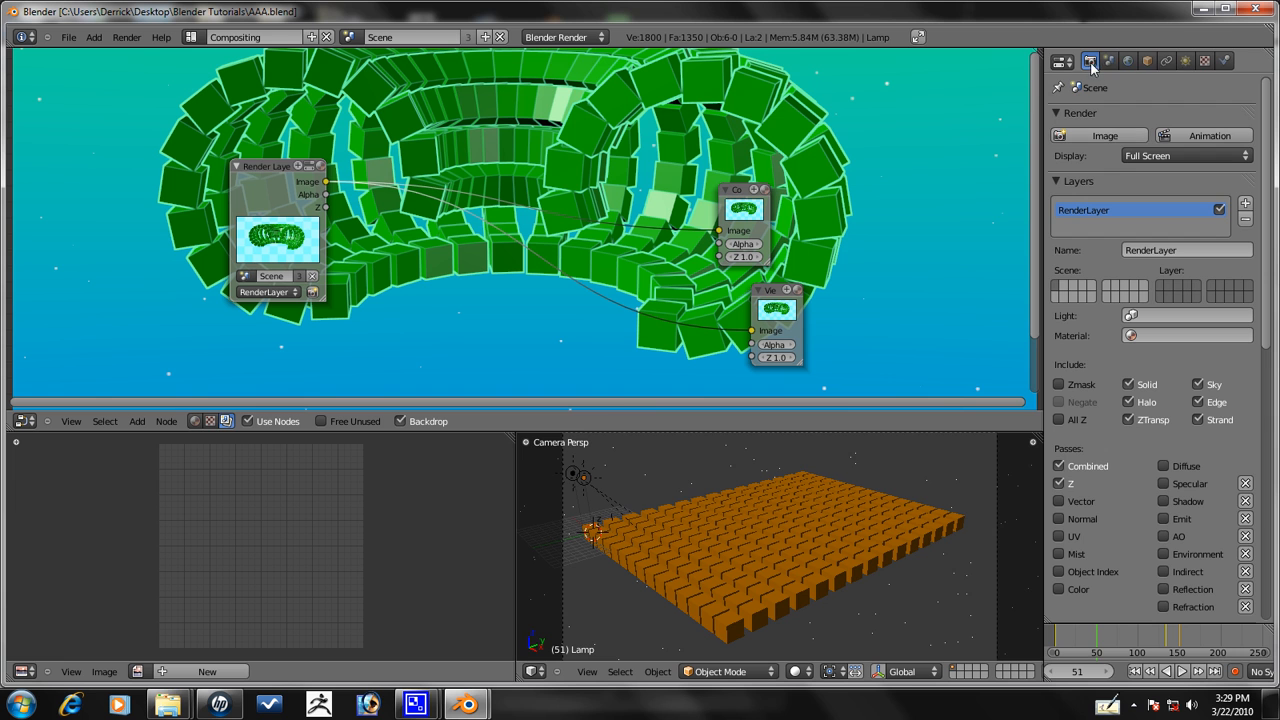
left_click(1059, 501)
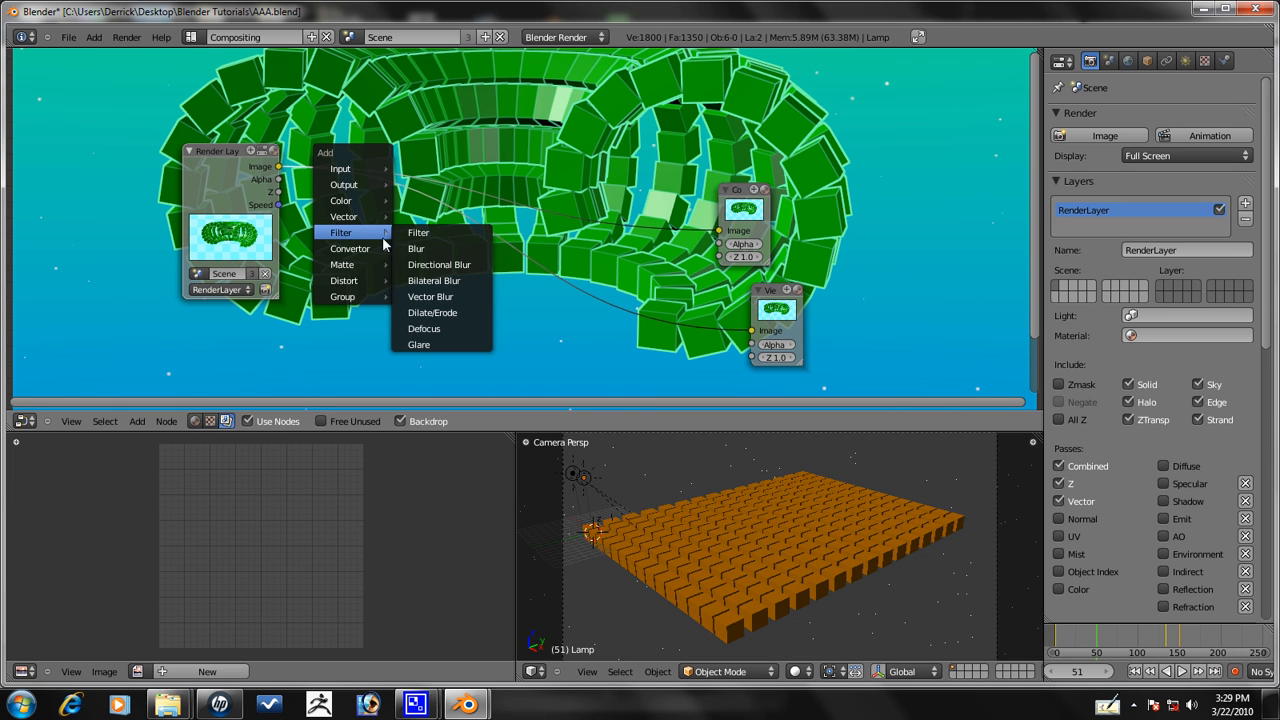
Add a Vector Blur node fed by Image, Z and Speed, driving Composite and Viewer
left_click(430, 296)
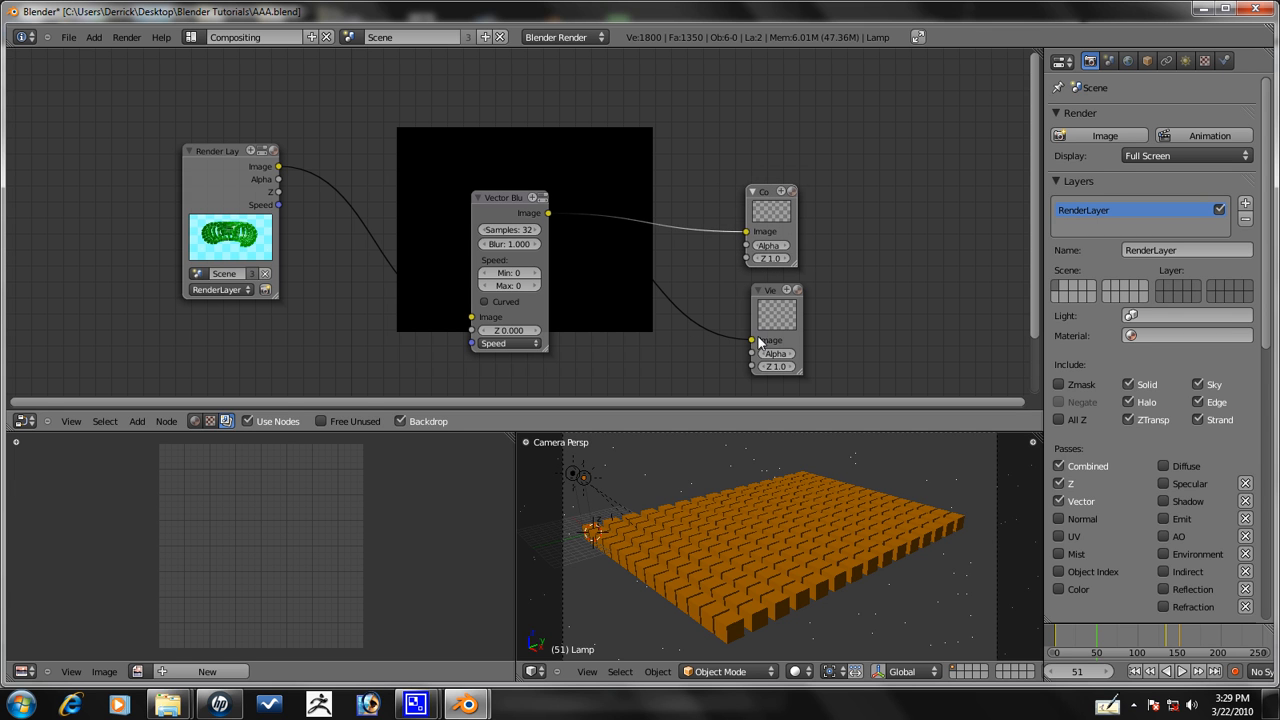
mouse_move(280, 198)
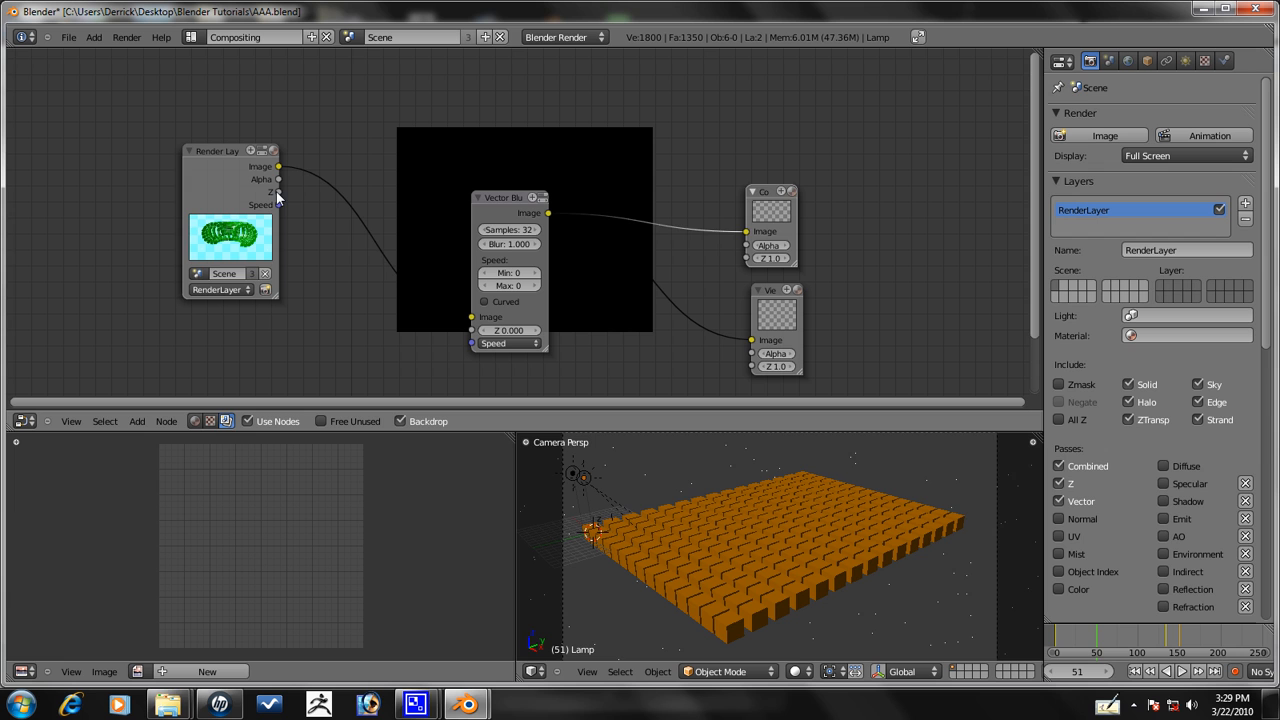
left_click_drag(279, 192, 472, 330)
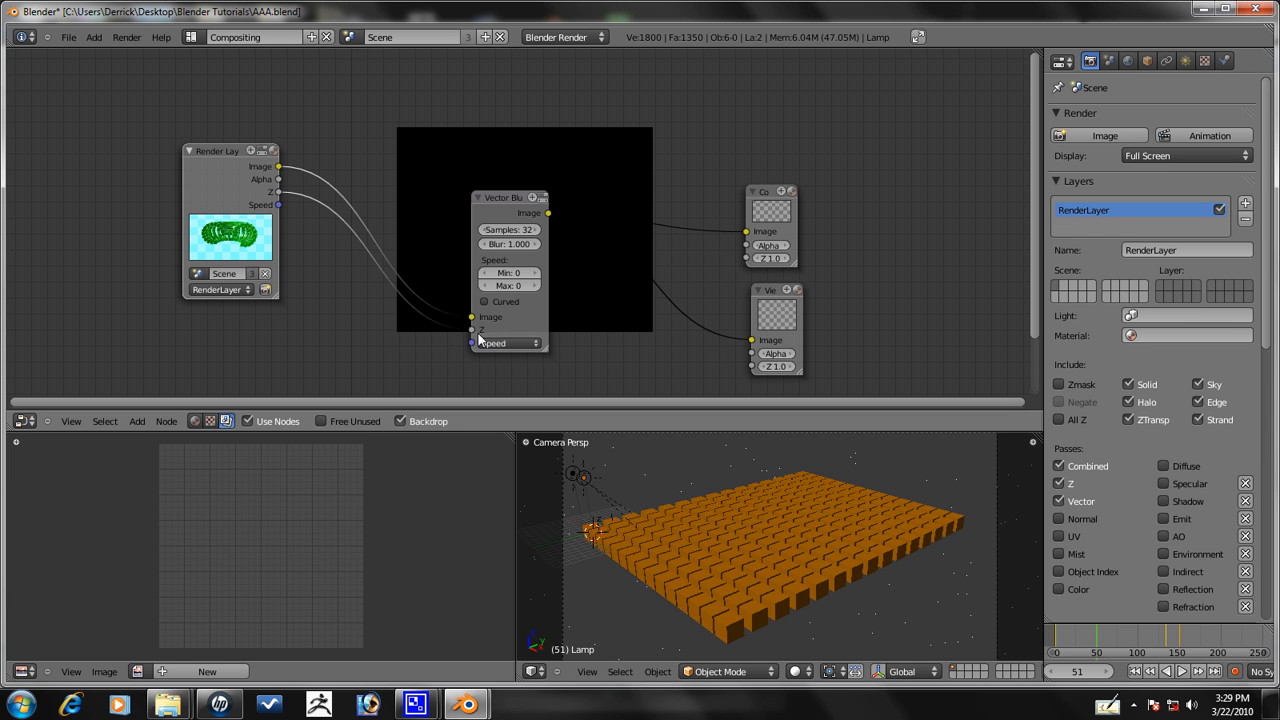
mouse_move(315, 160)
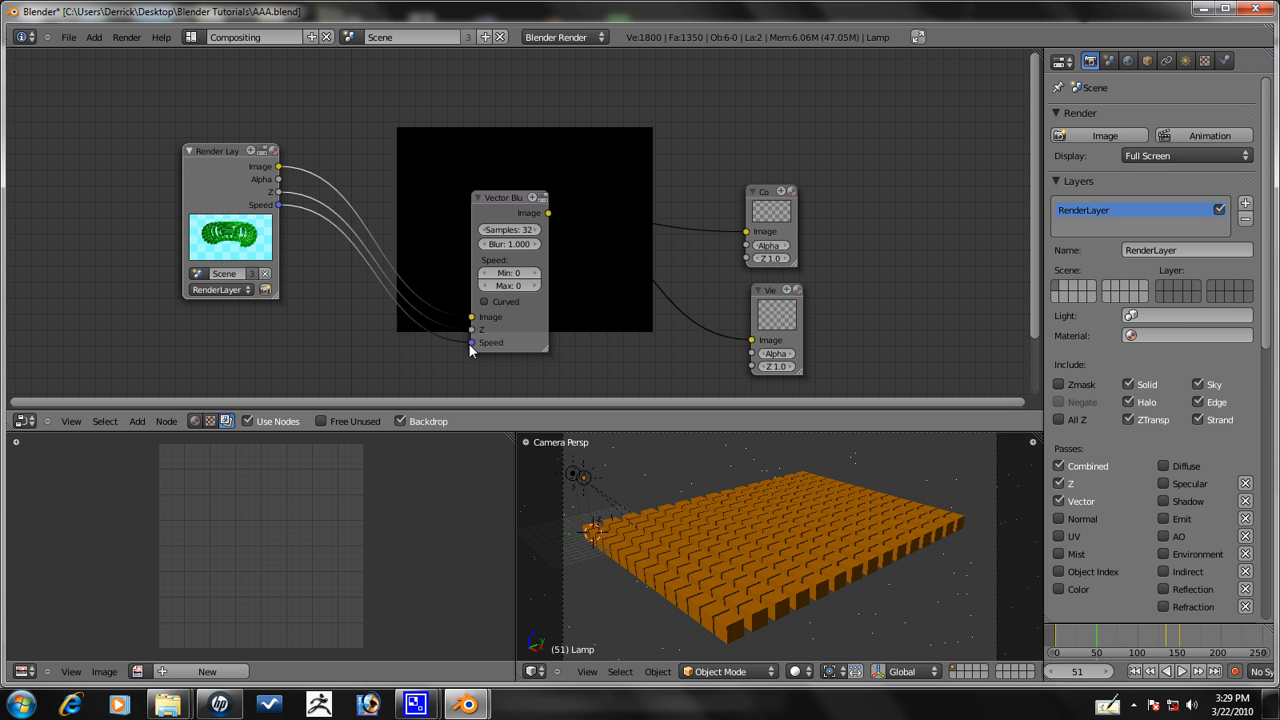
left_click(508, 244)
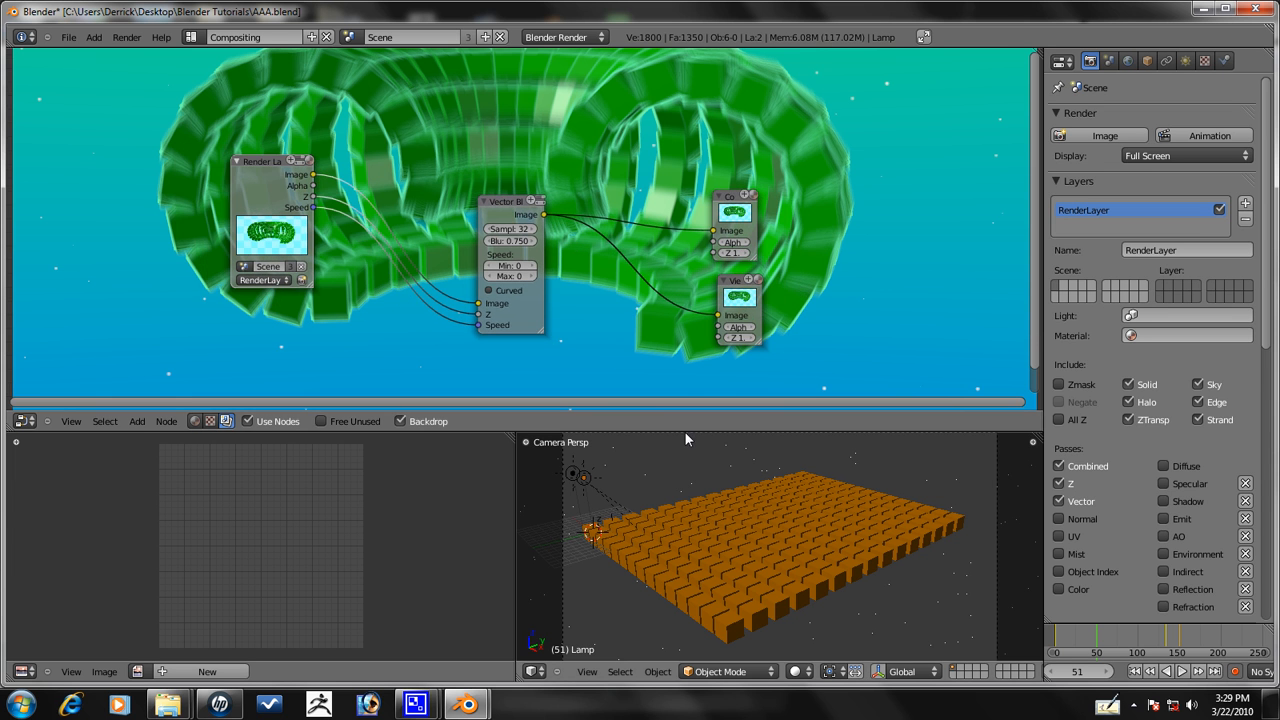
Render the current frame and lower the Vector Blur amount to 0.700
left_click(68, 37)
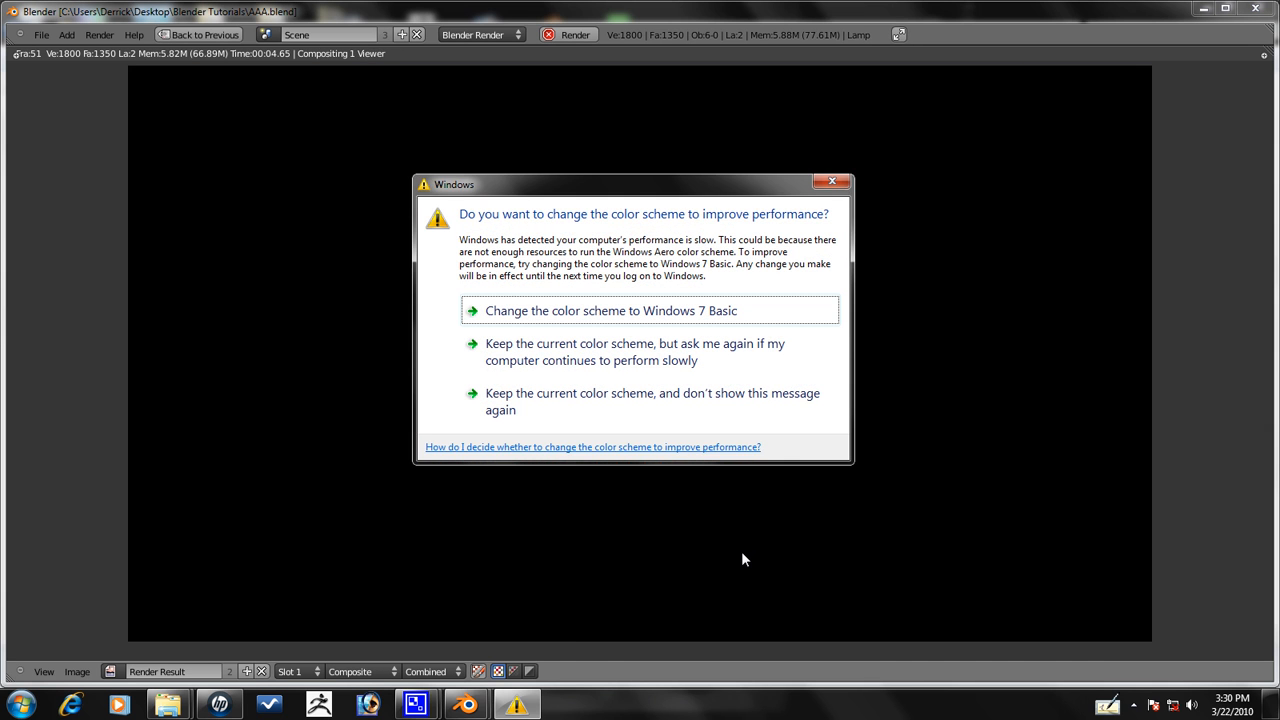
left_click(831, 181)
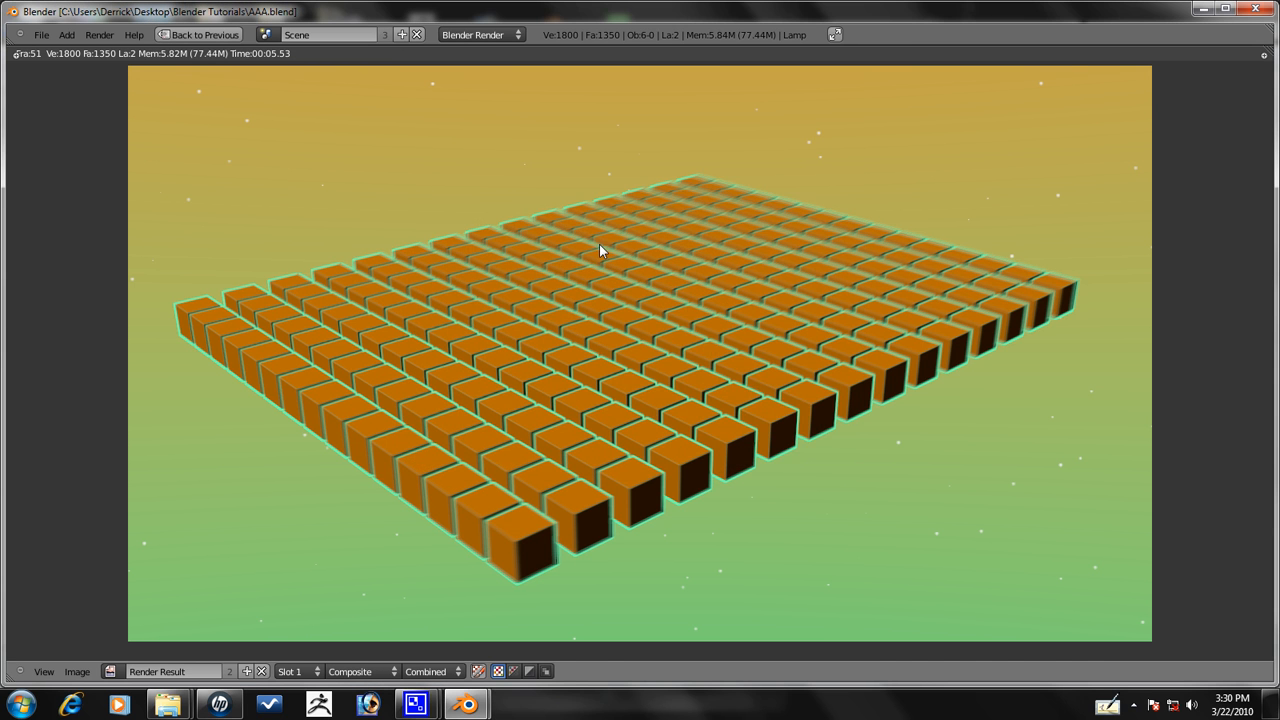
mouse_move(548, 401)
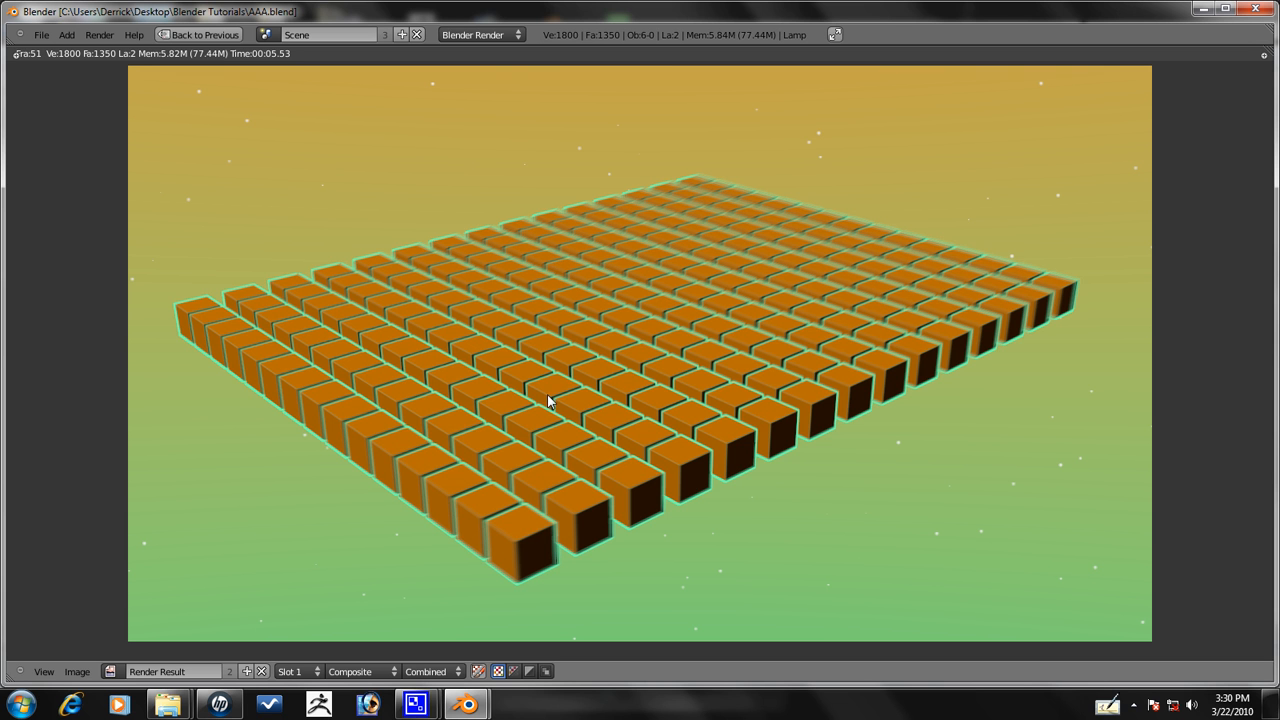
mouse_move(618, 333)
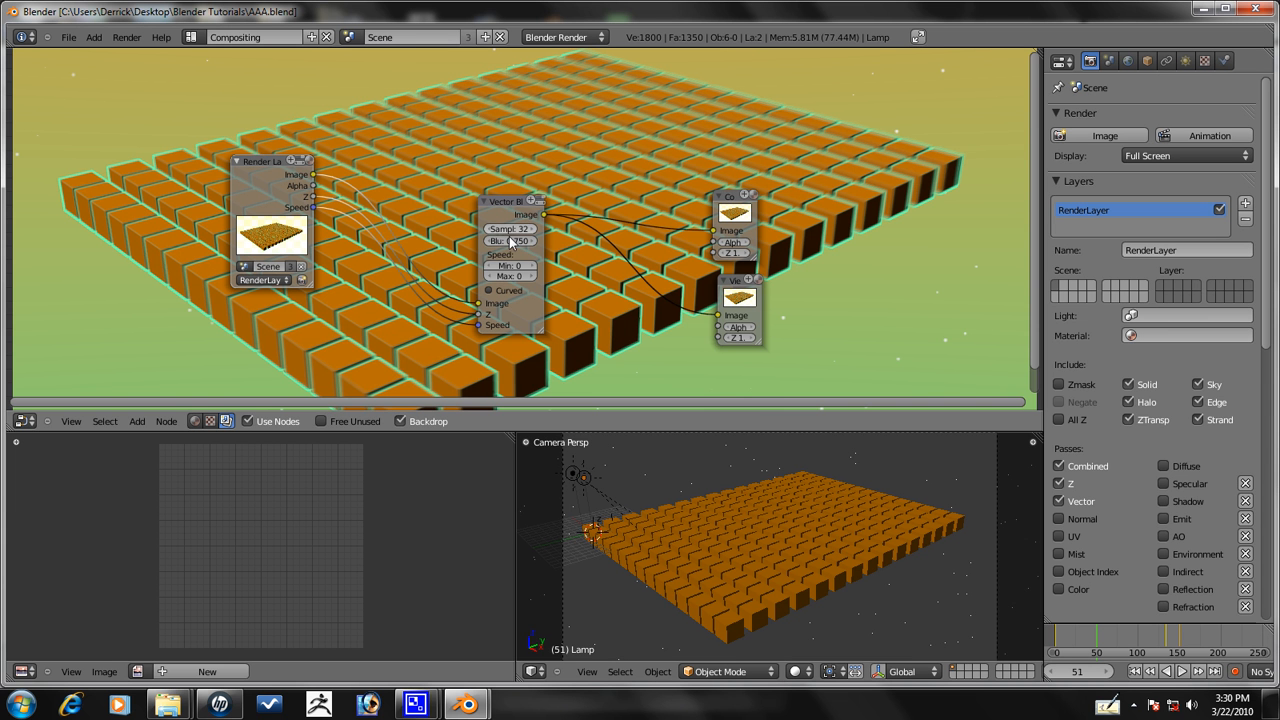
left_click(510, 241)
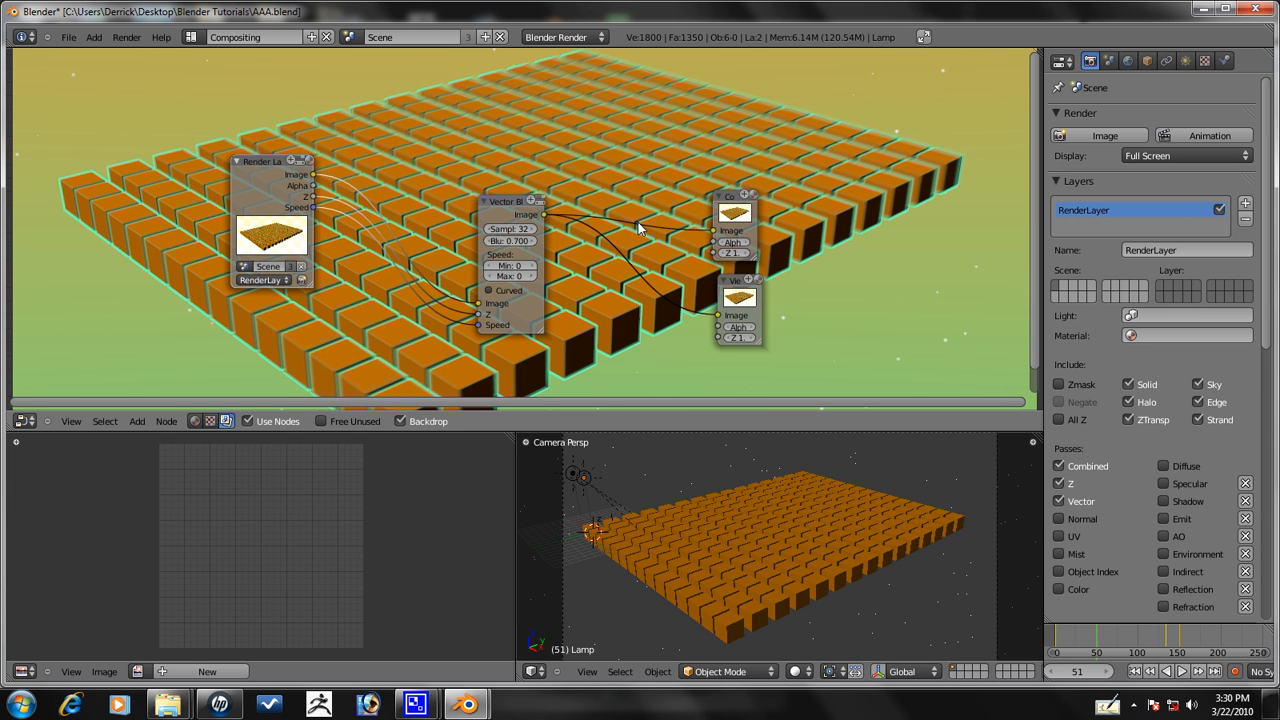
mouse_move(642, 158)
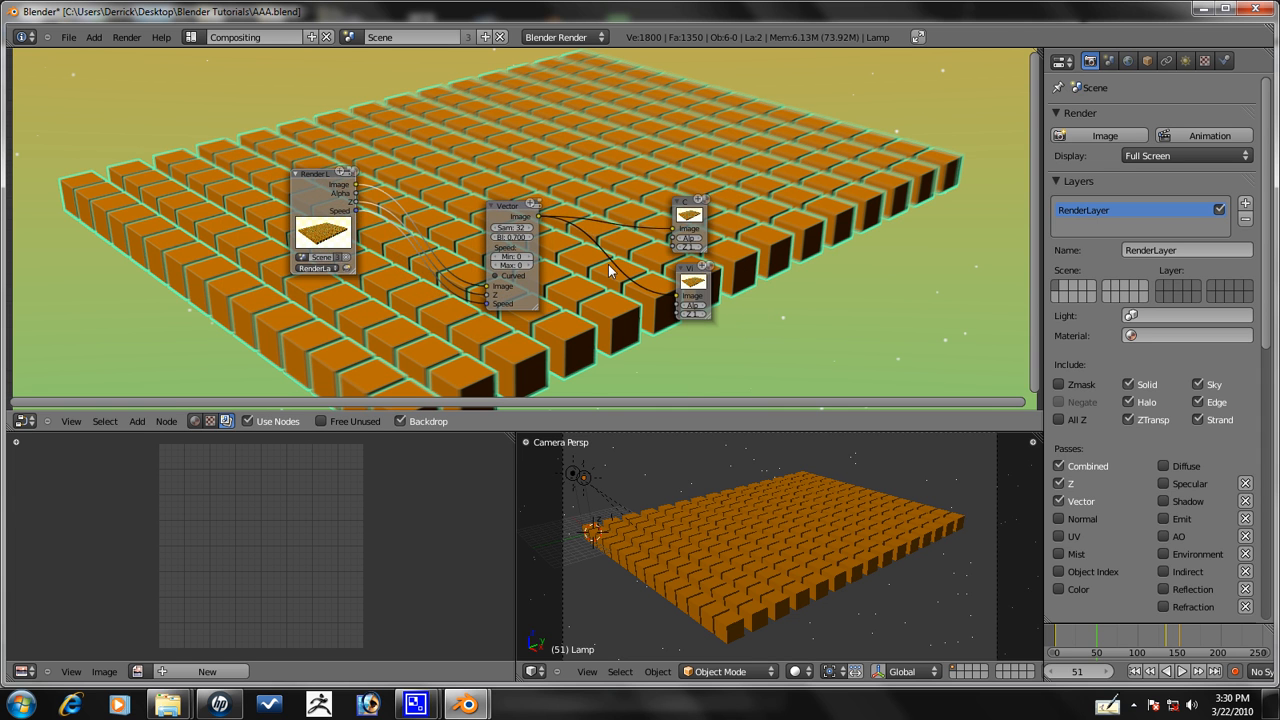
Save the blend file
left_click(68, 37)
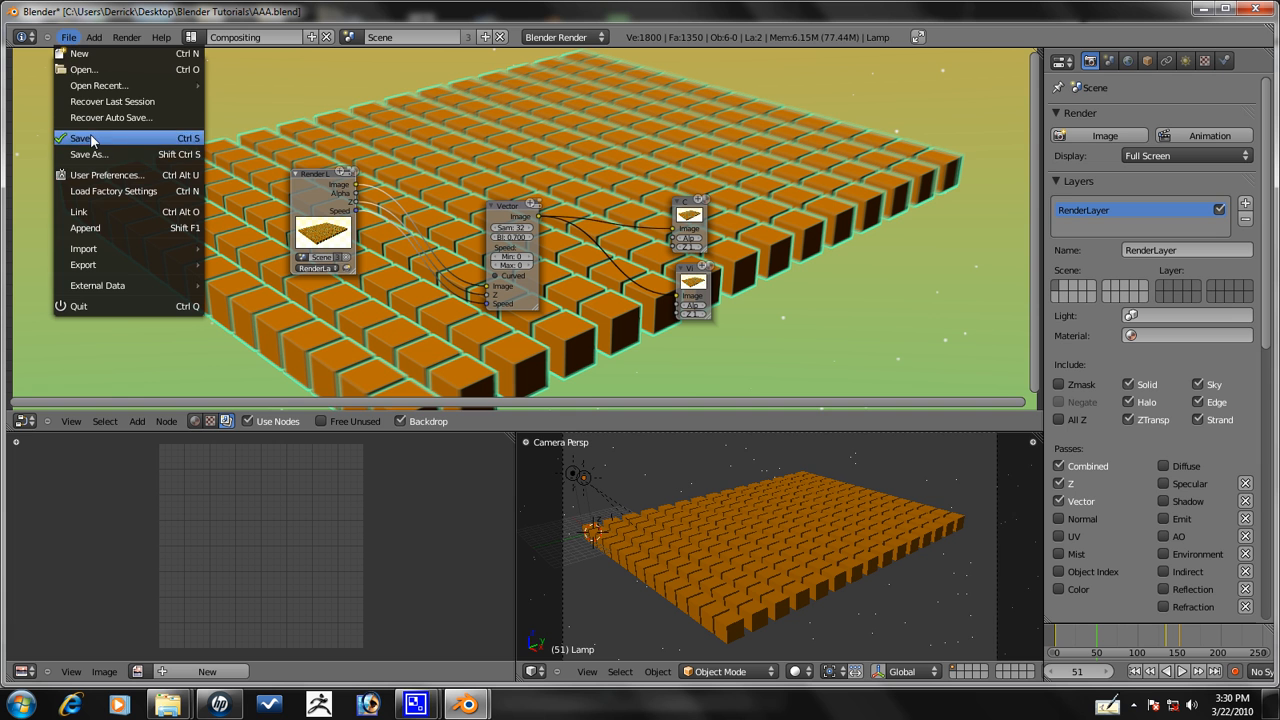
left_click(191, 37)
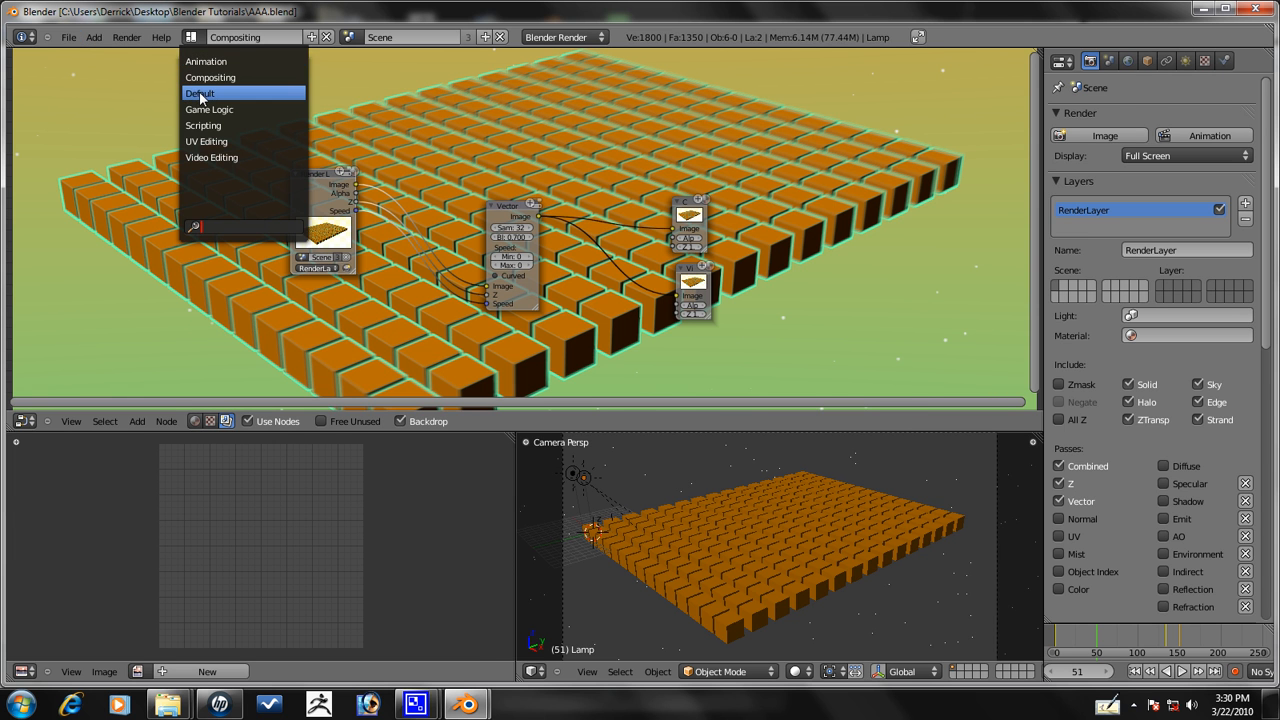
Switch to the Default screen layout to review the render settings
left_click(200, 93)
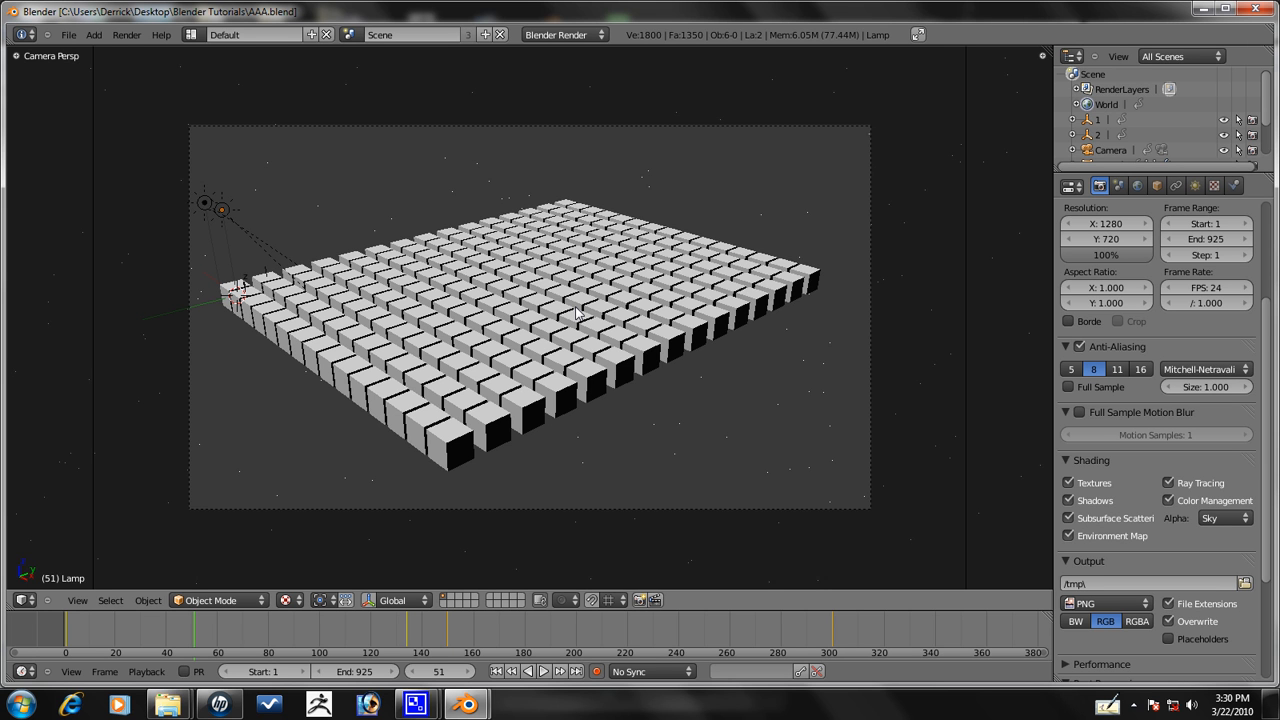
mouse_move(500, 305)
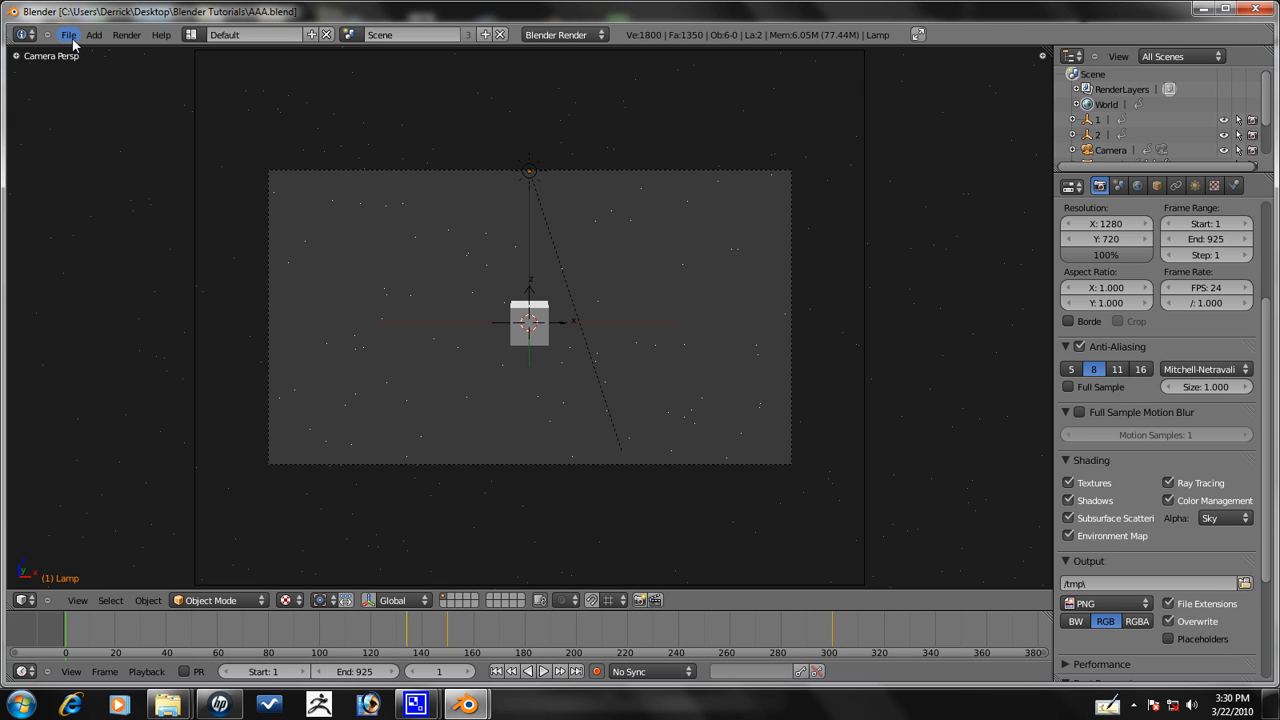
mouse_move(775, 170)
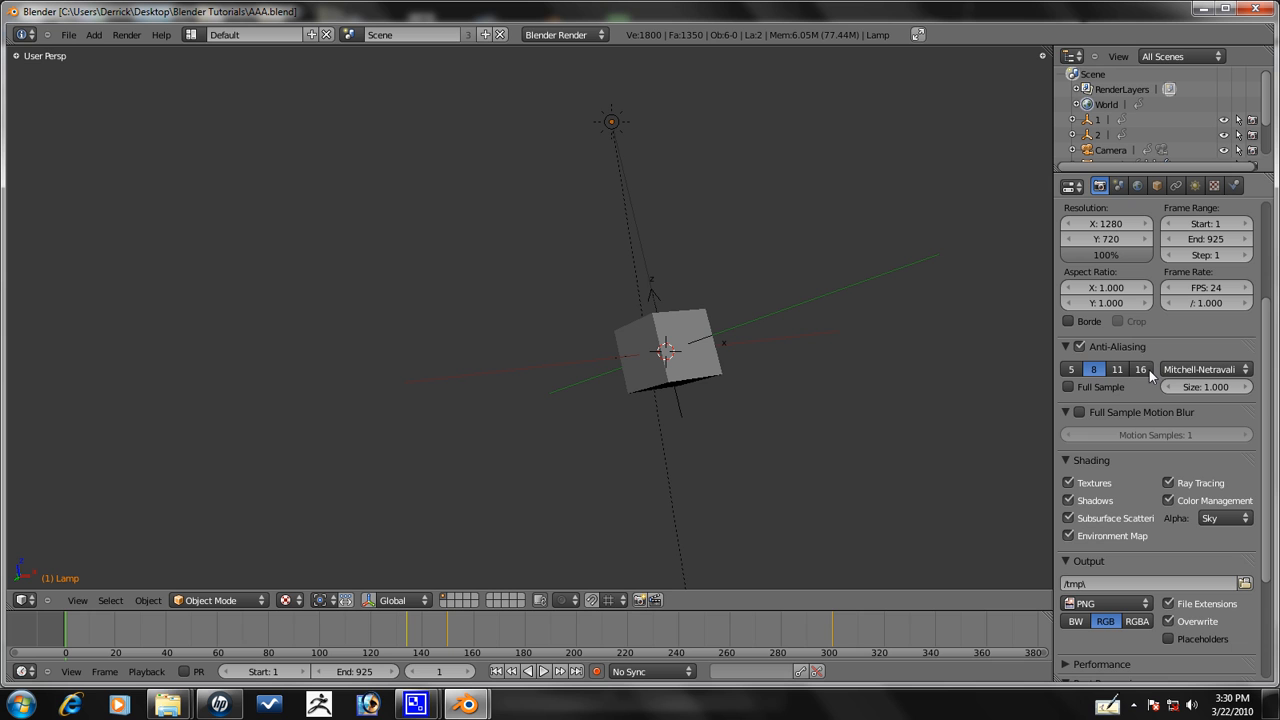
Raise anti-aliasing to 16 samples and review the output settings
left_click(1140, 369)
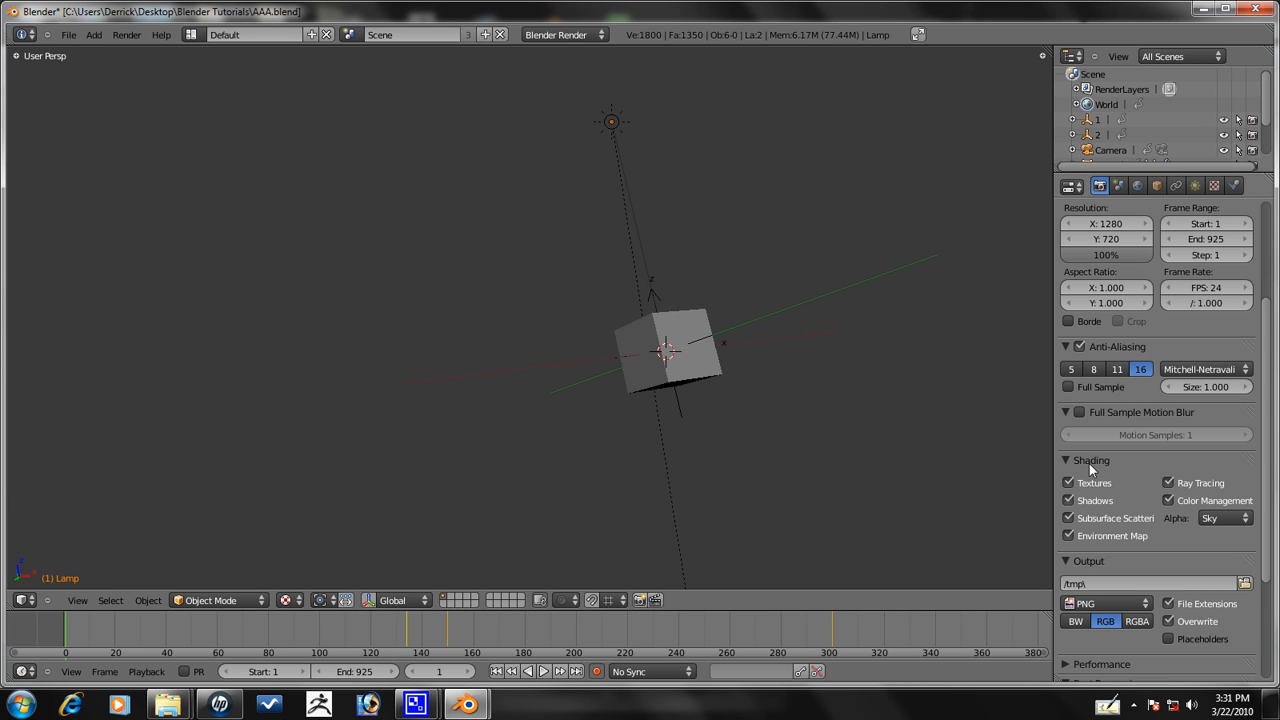
mouse_move(1115, 360)
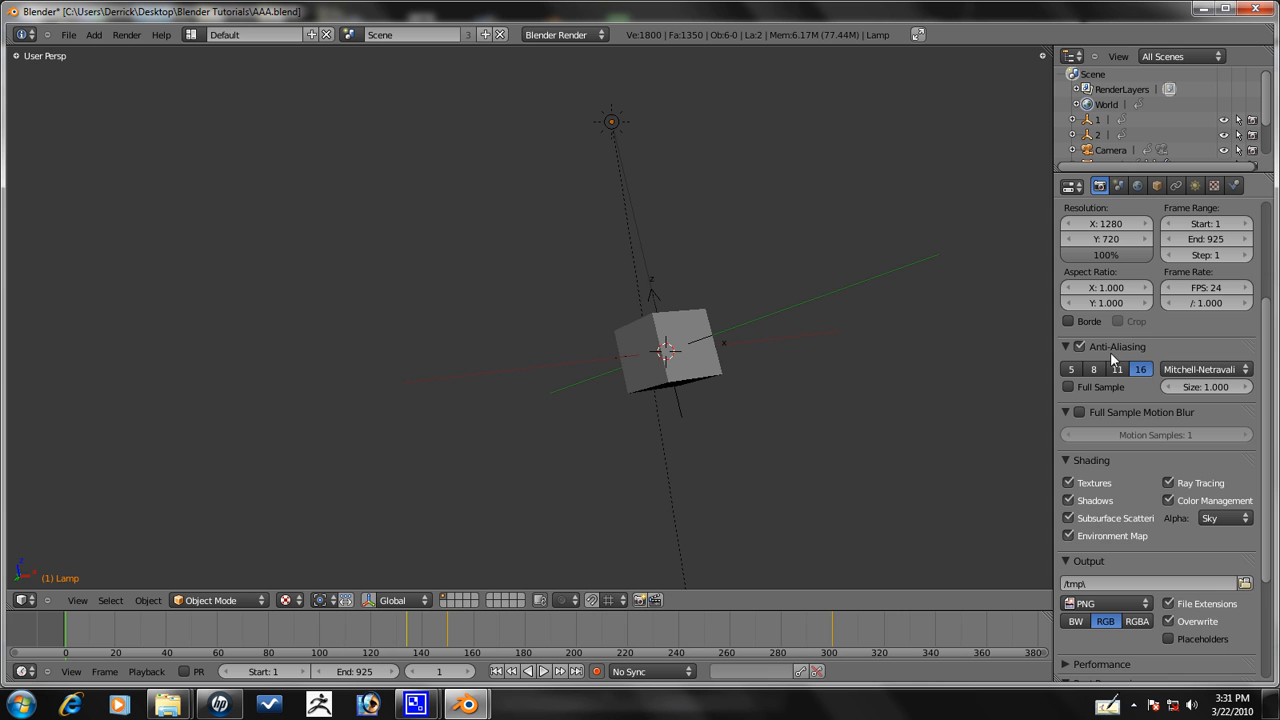
scroll("down", 3)
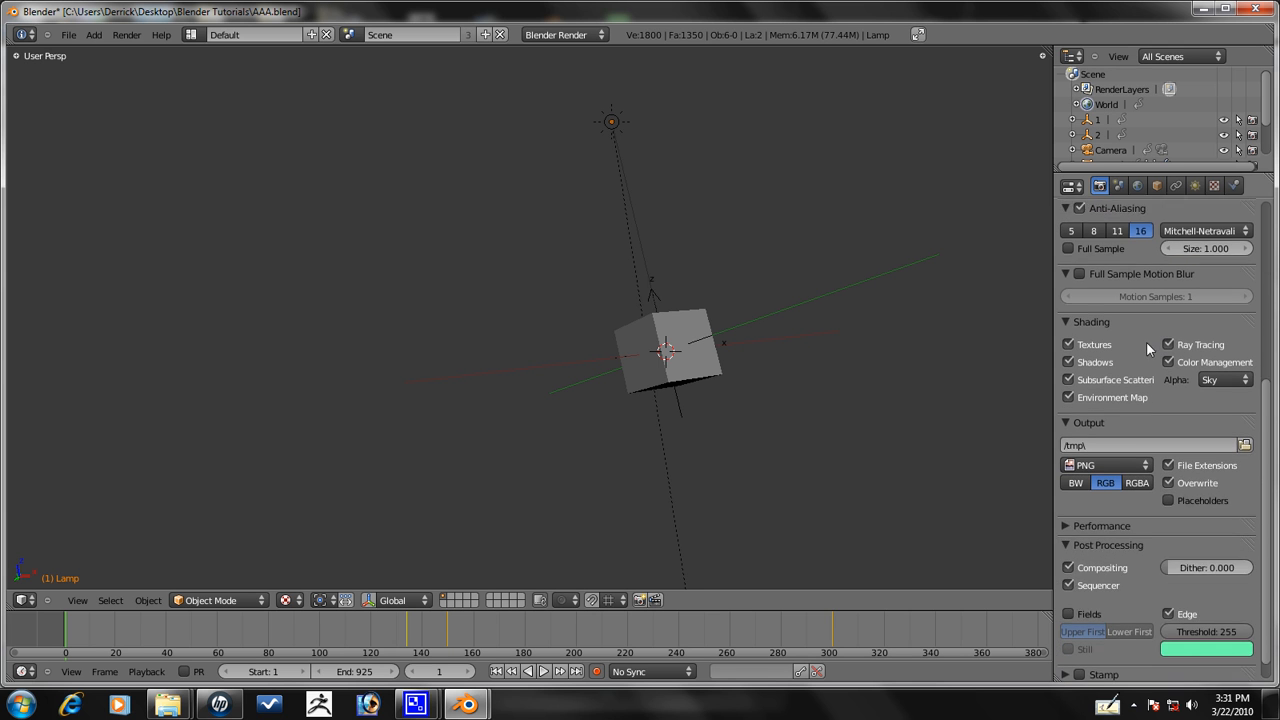
left_click(1100, 465)
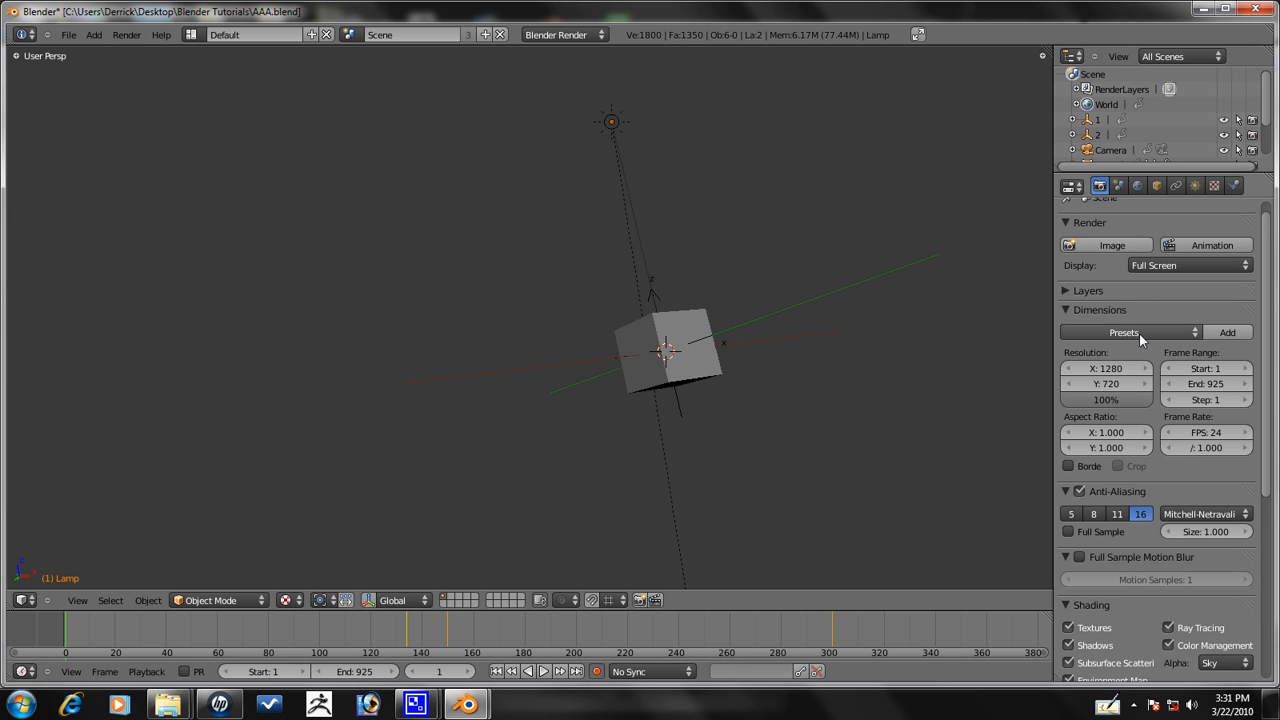
scroll("up", 3)
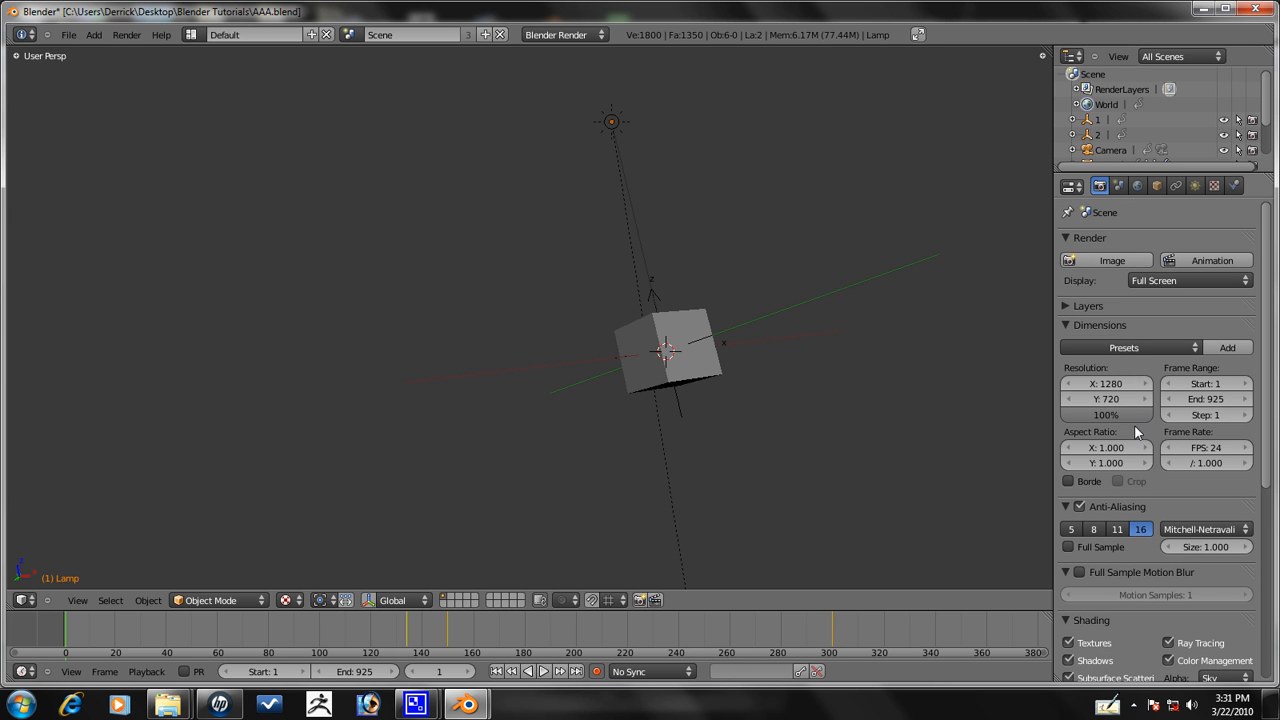
mouse_move(1211, 260)
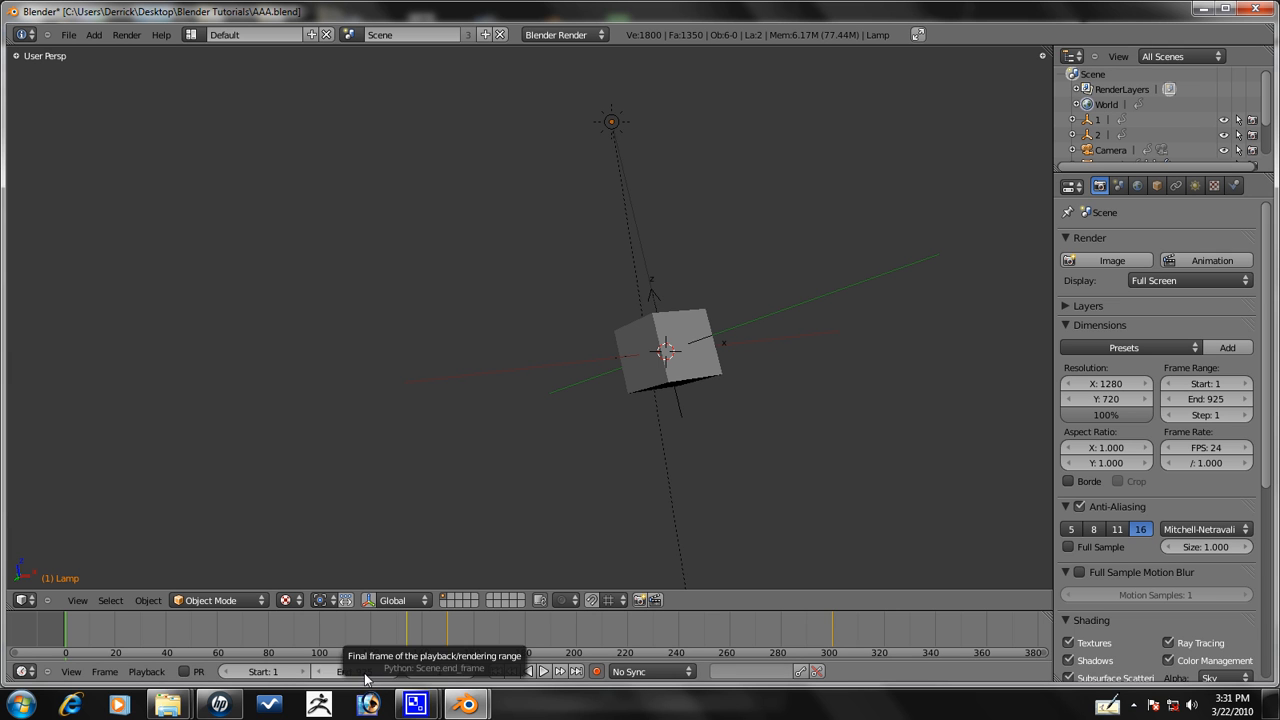
scroll("down", 3)
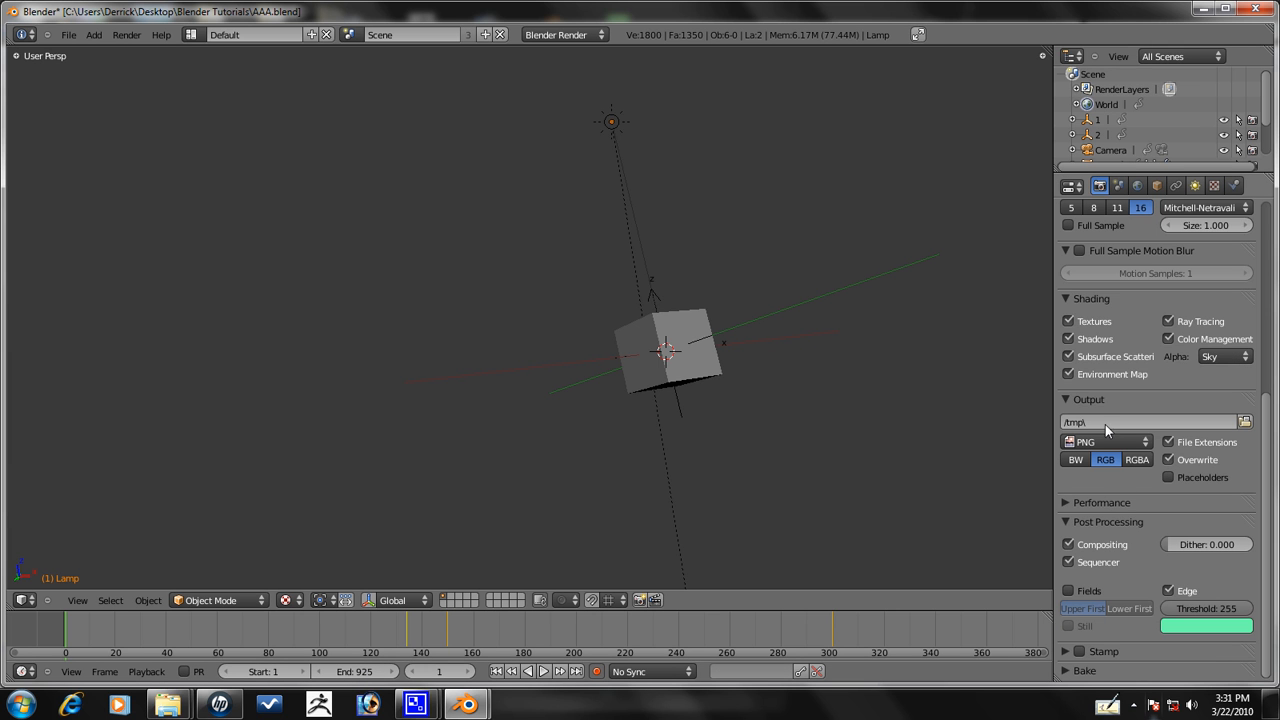
Set the output format to AVI Raw and bring up the file browser for the output location
left_click(1100, 441)
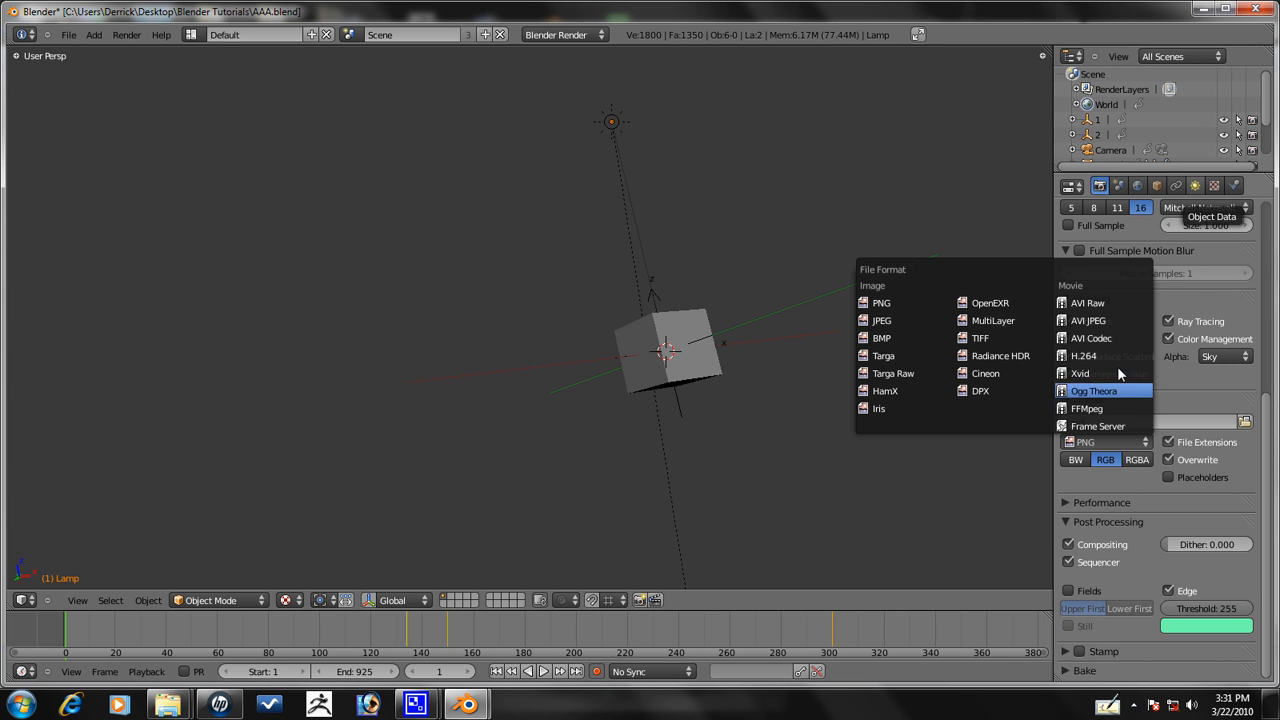
left_click(1088, 303)
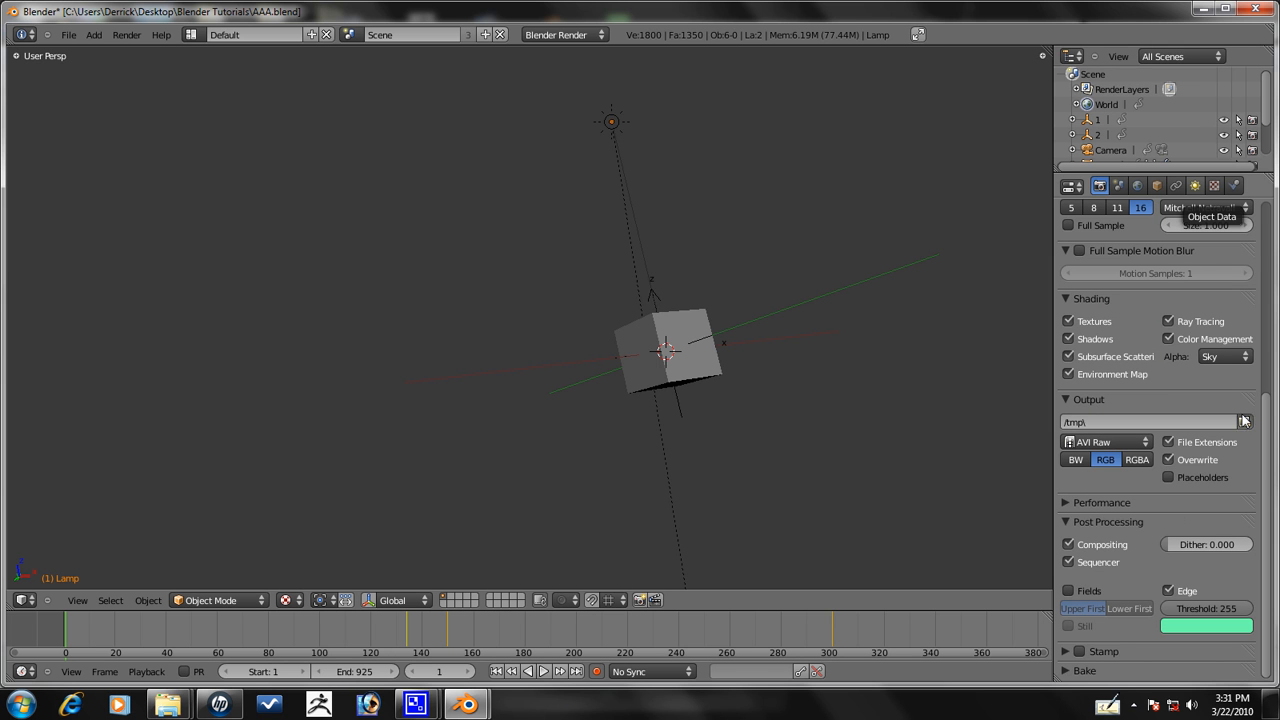
left_click(1244, 421)
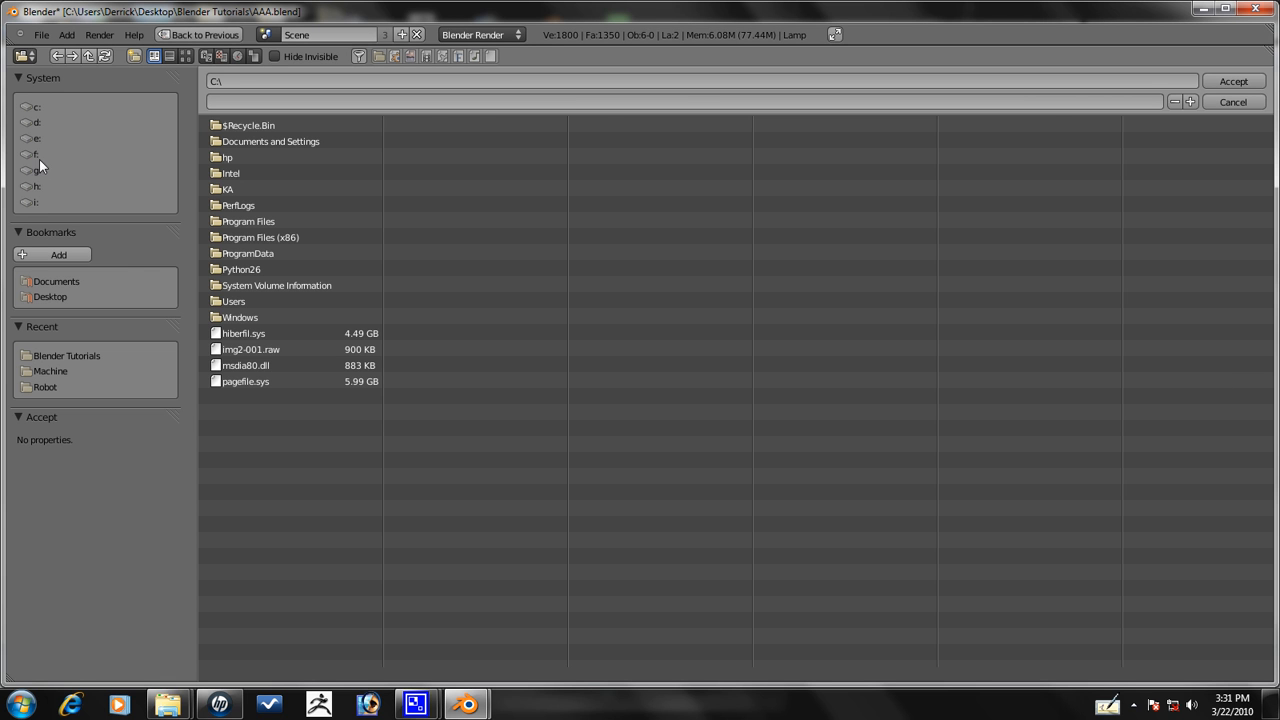
Point the render output to AAA inside the Blender Tutorials folder and accept
left_click(50, 296)
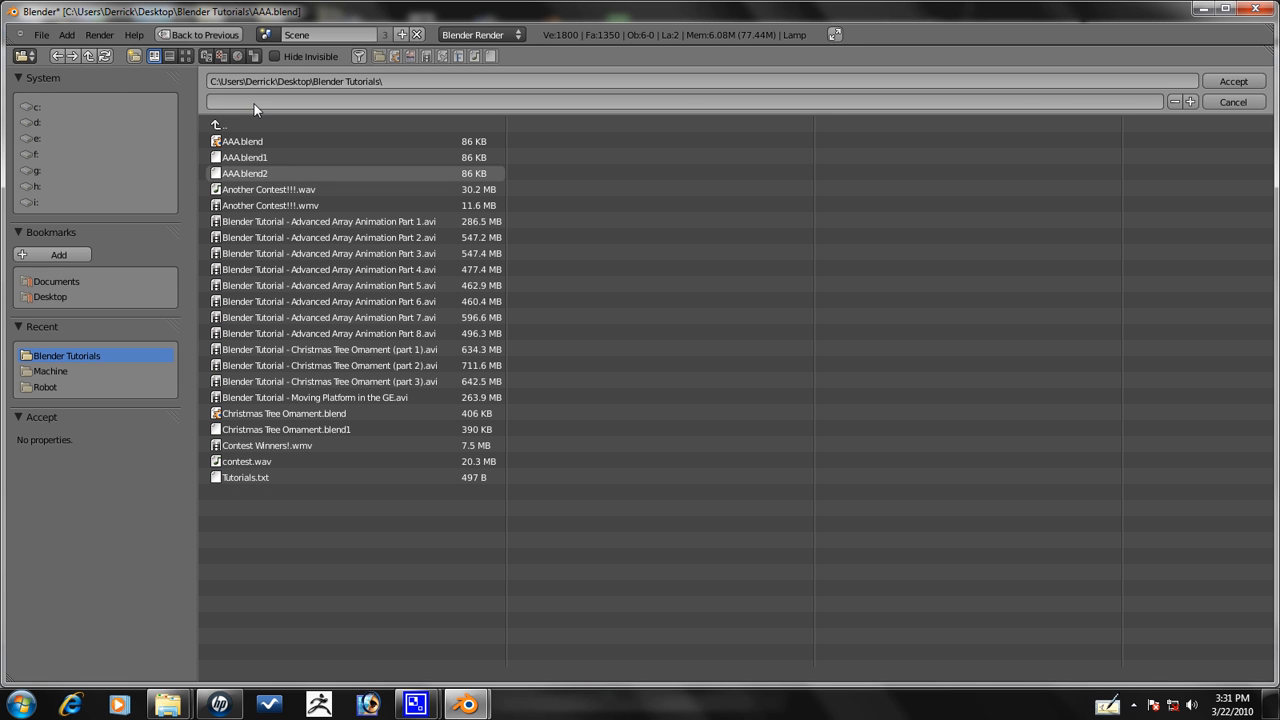
type("aaa")
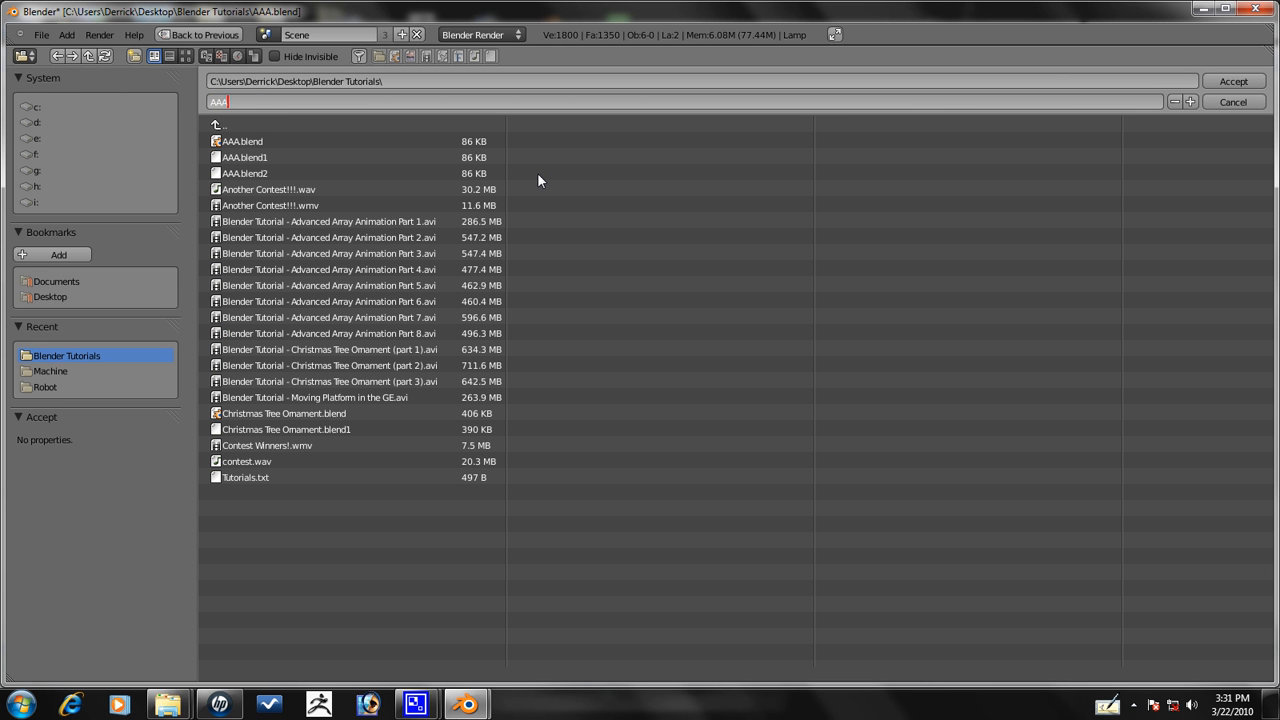
mouse_move(163, 163)
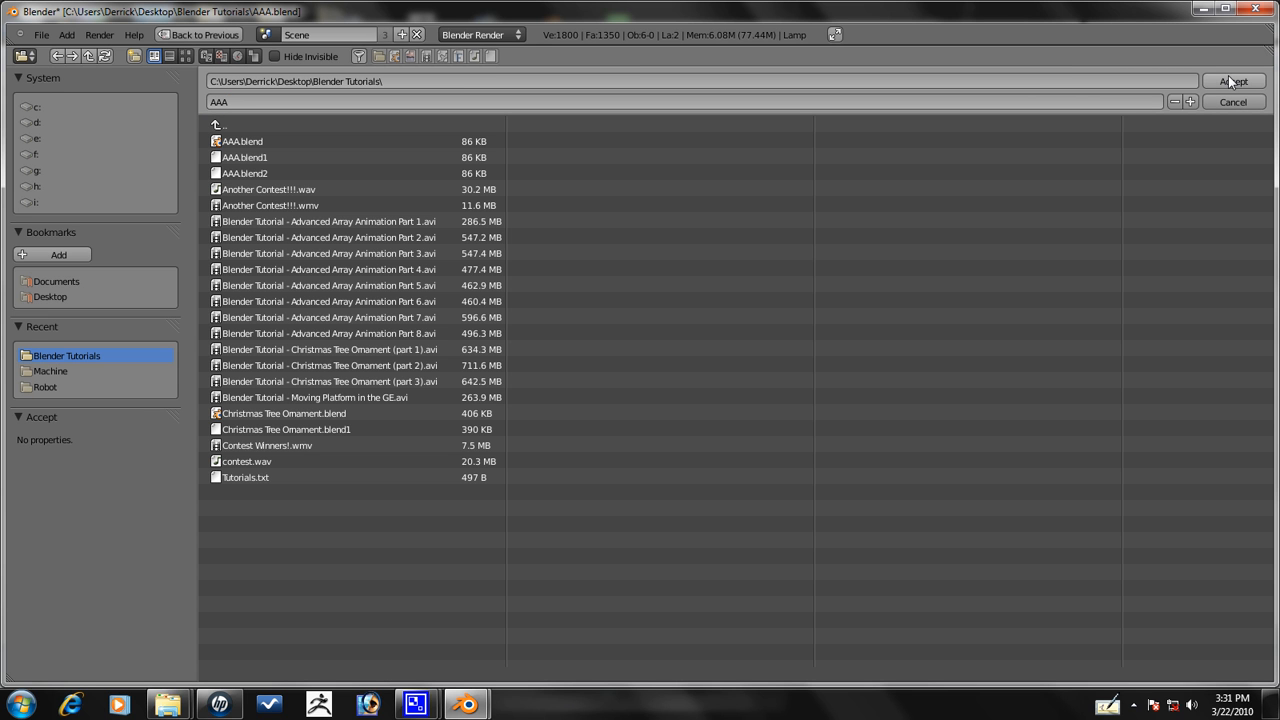
left_click(1233, 81)
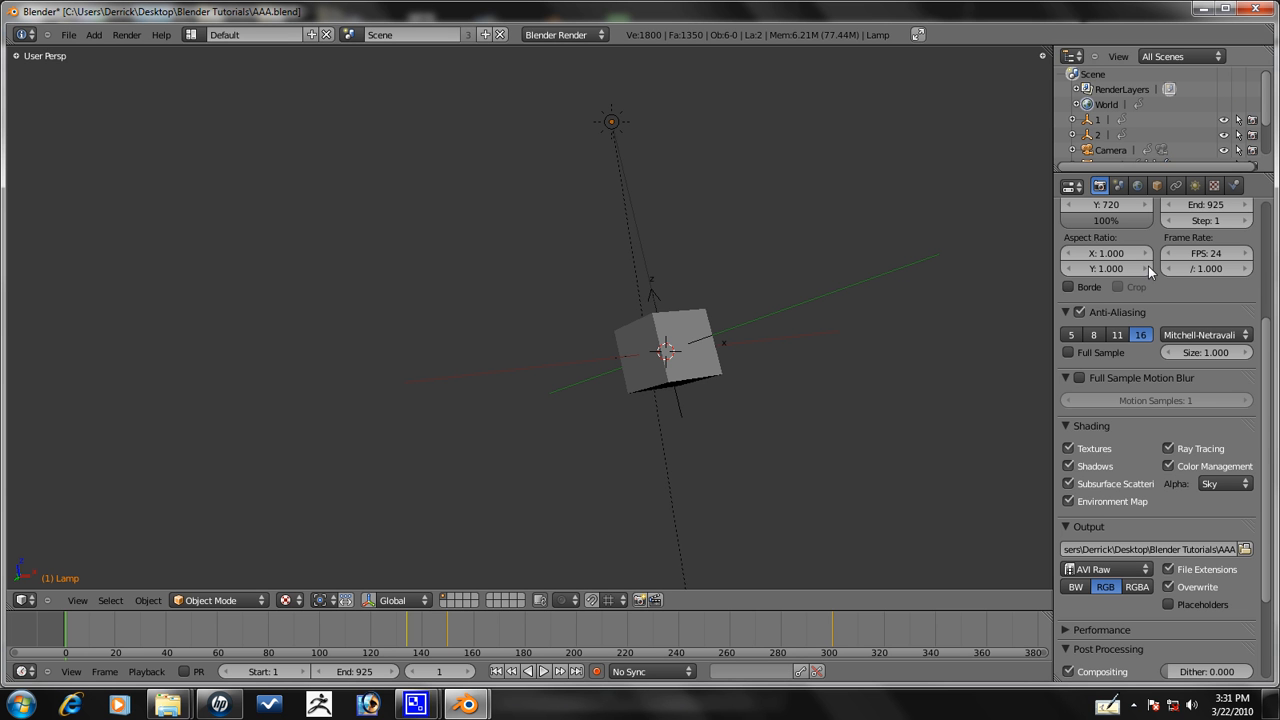
mouse_move(1125, 585)
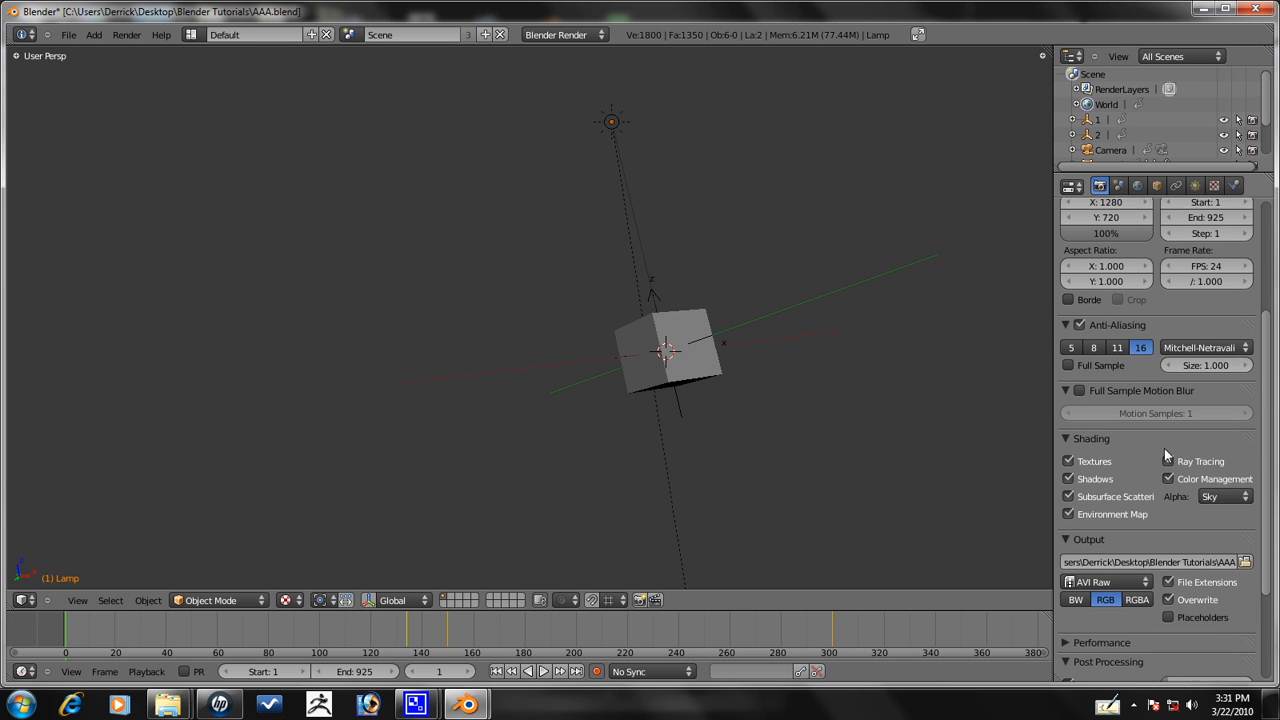
Frame the cube through the camera and bring up the CamStudio recorder window
scroll("up", 3)
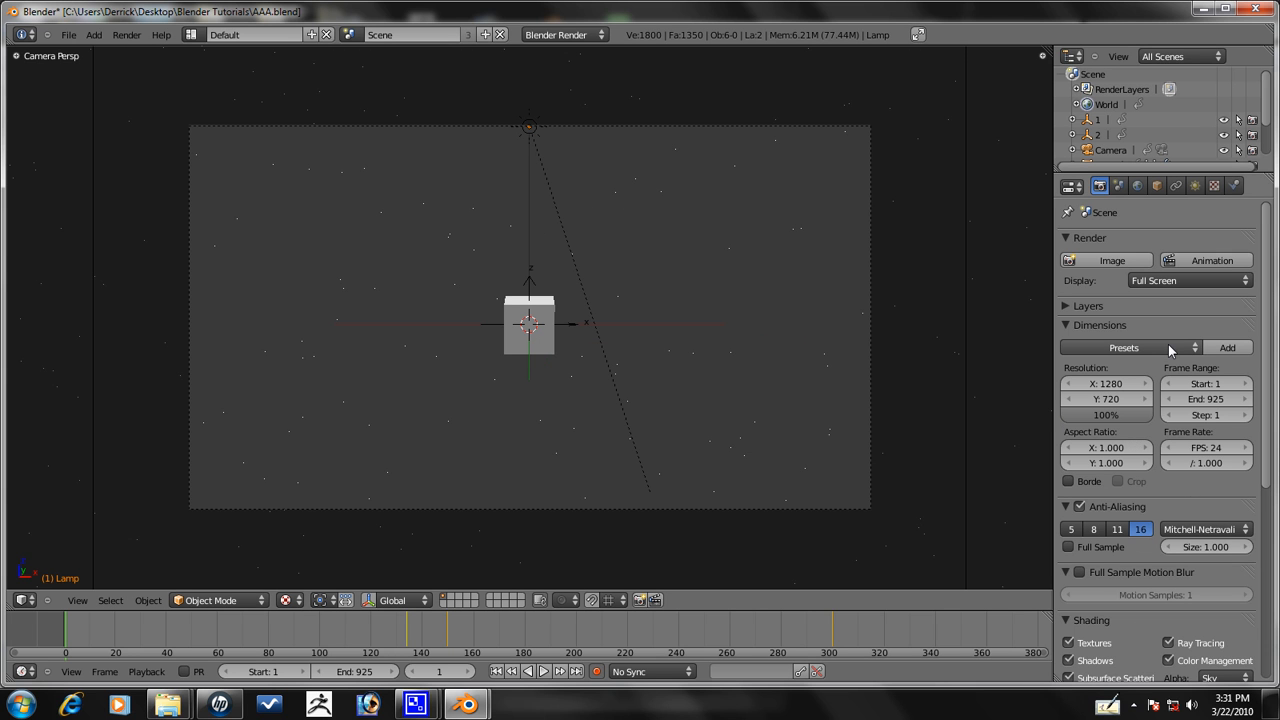
mouse_move(1211, 260)
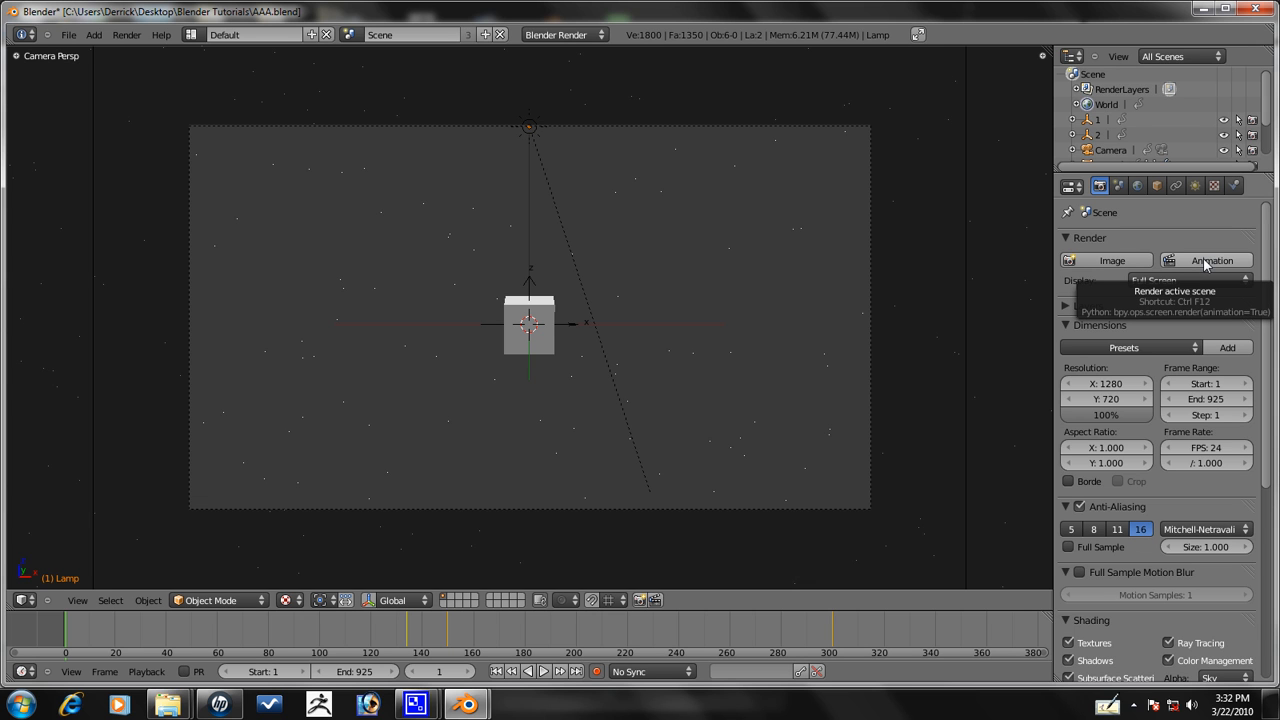
mouse_move(1232, 270)
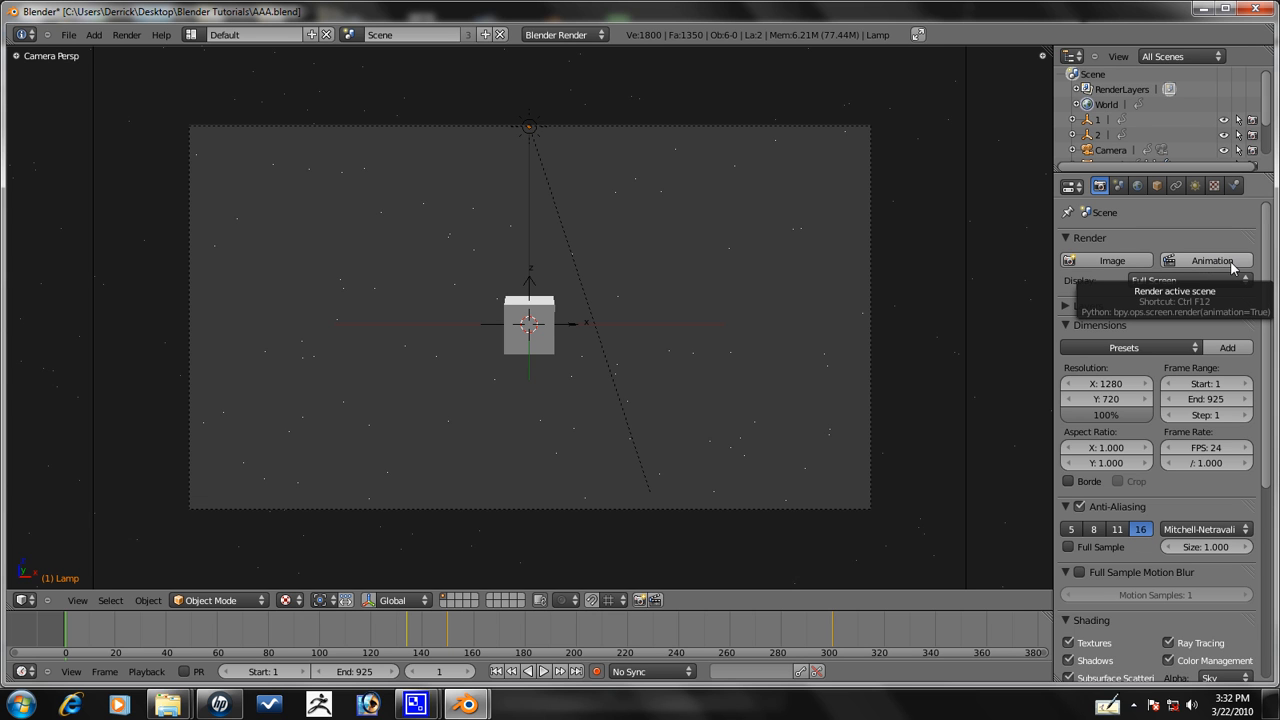
mouse_move(890, 256)
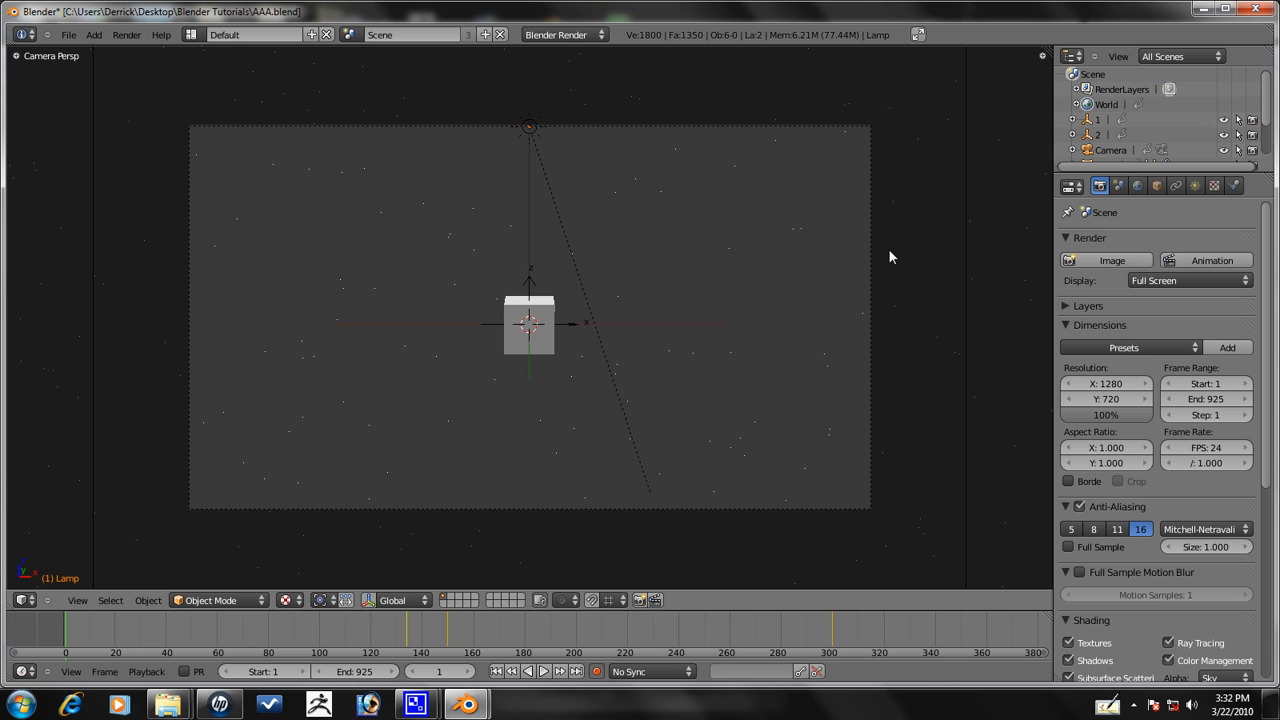
mouse_move(735, 532)
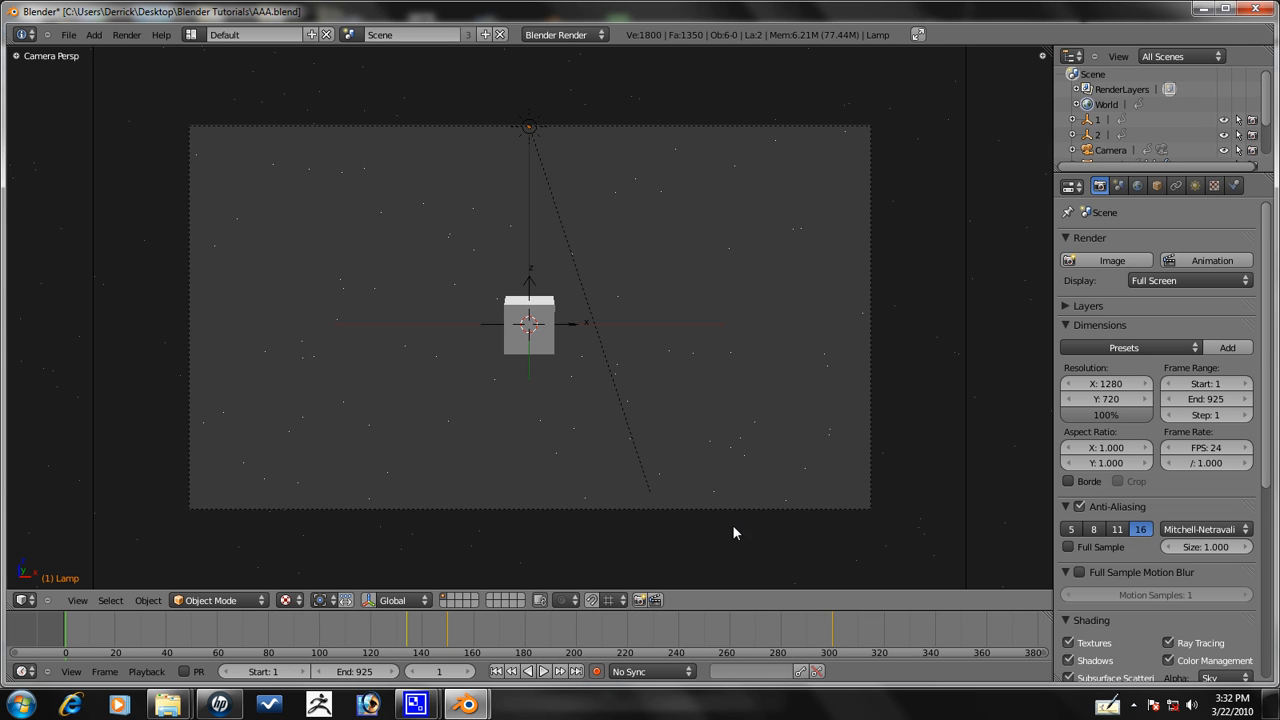
mouse_move(415, 703)
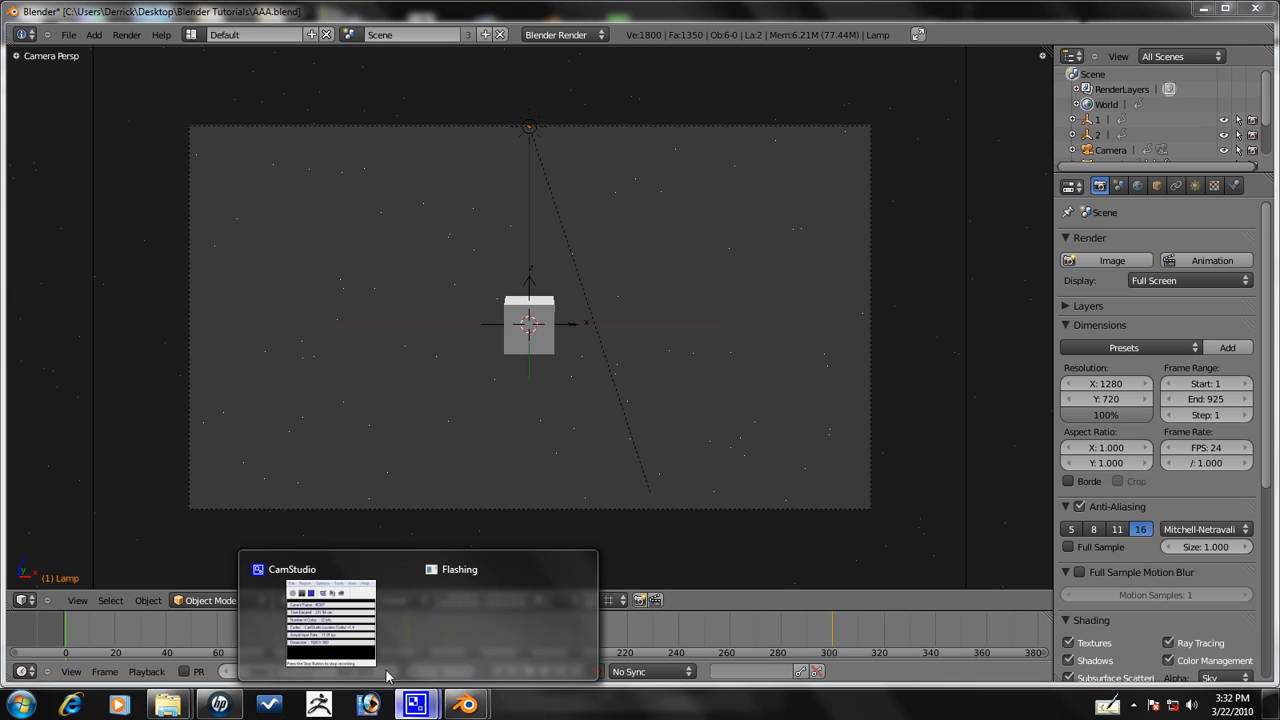
left_click(330, 620)
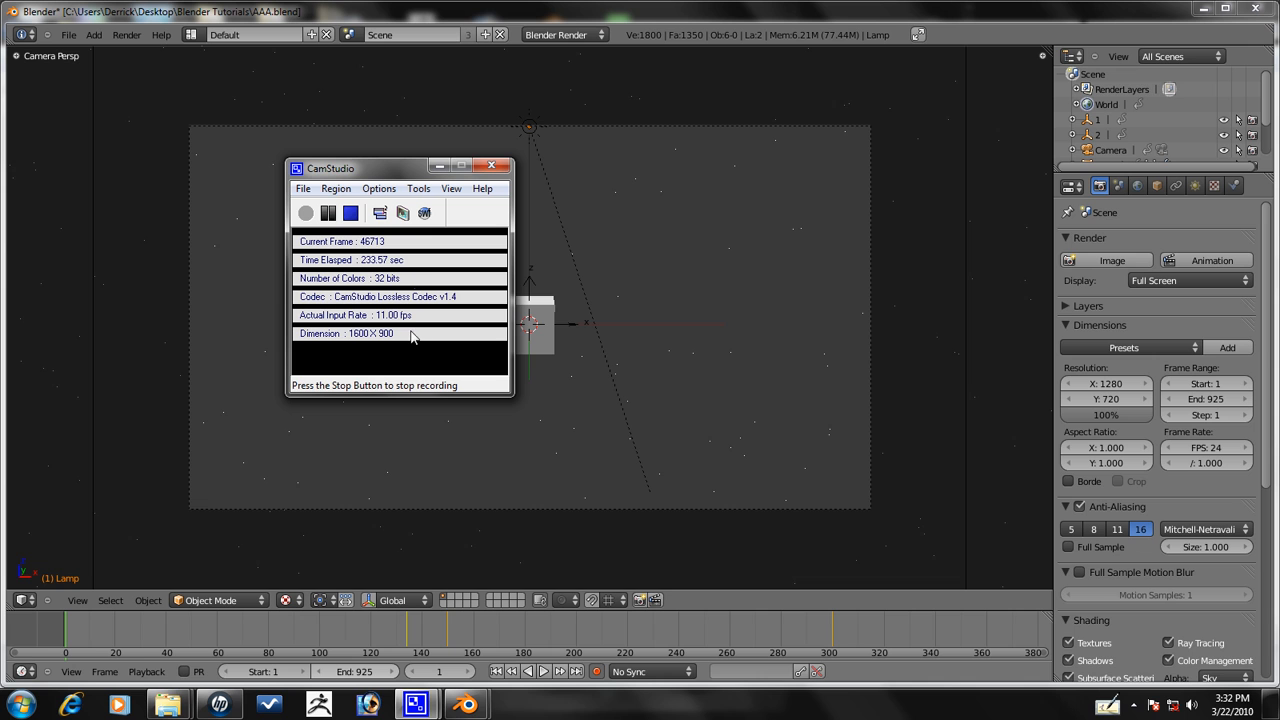